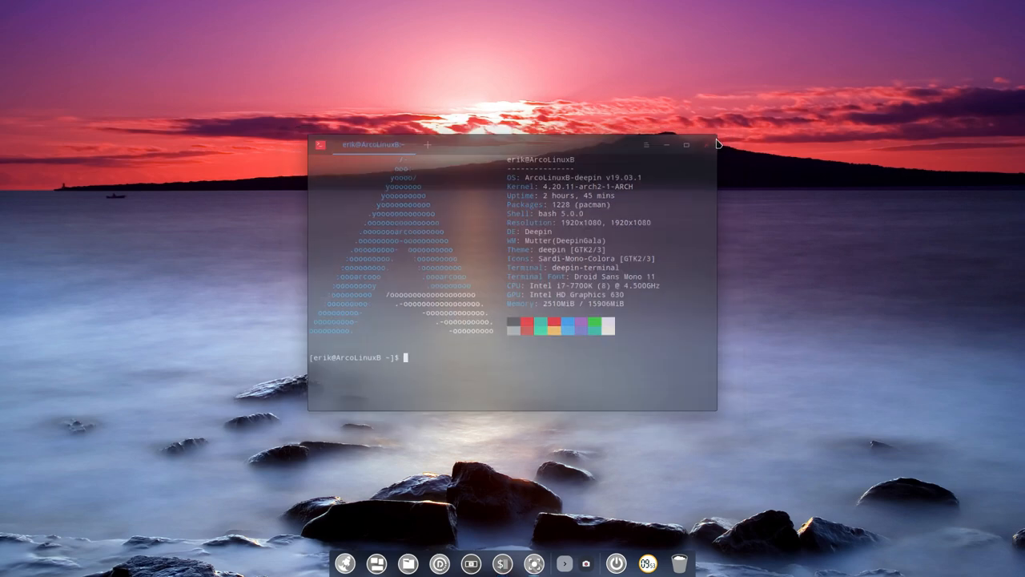
- Hide the terminal, then show and hide the file manager from the dock, clearing the desktop
{"action": "left_click", "coordinate": [704, 144]}
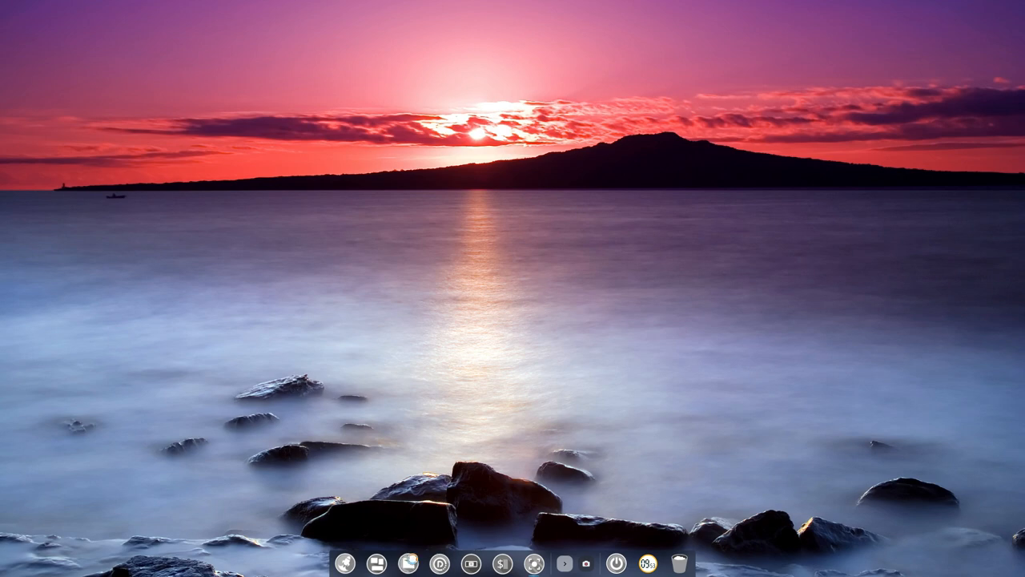
{"action": "left_click", "coordinate": [407, 561]}
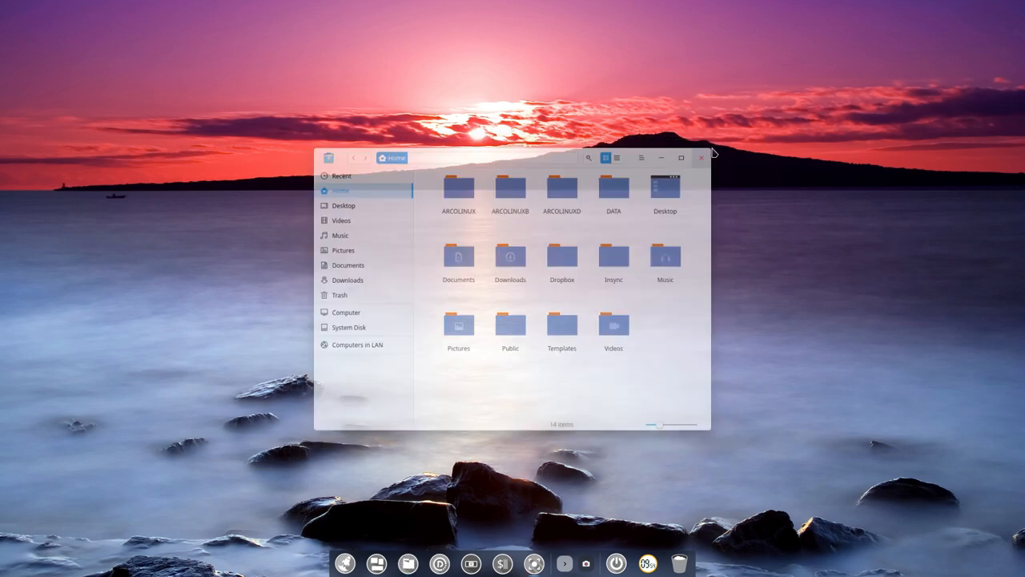
{"action": "left_click", "coordinate": [699, 158]}
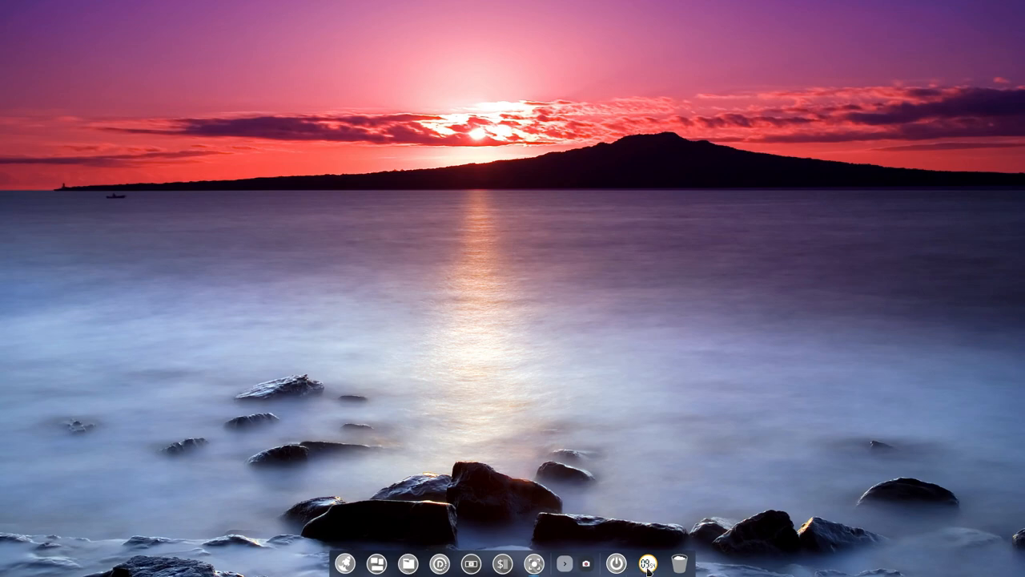
{"action": "mouse_move", "coordinate": [359, 567]}
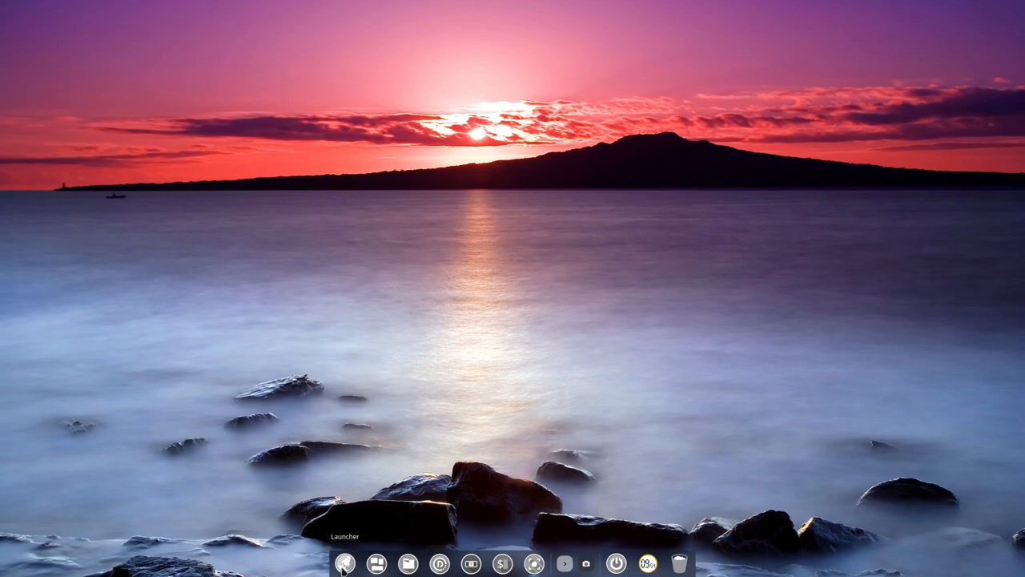
- Show the full-screen launcher from the dock and scroll down through the application grid
{"action": "left_click", "coordinate": [346, 563]}
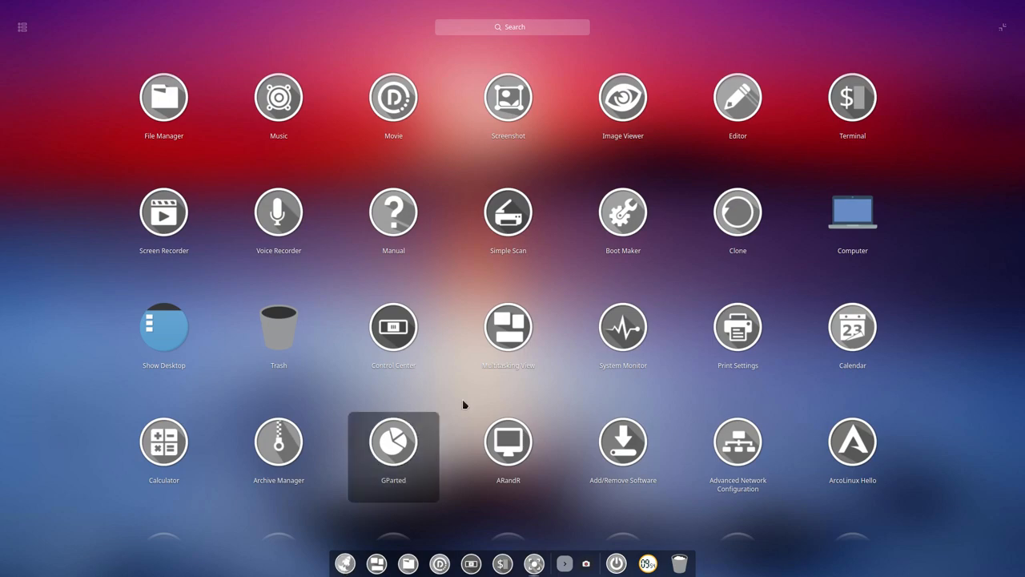
{"action": "scroll", "scroll_direction": "down", "scroll_amount": 3}
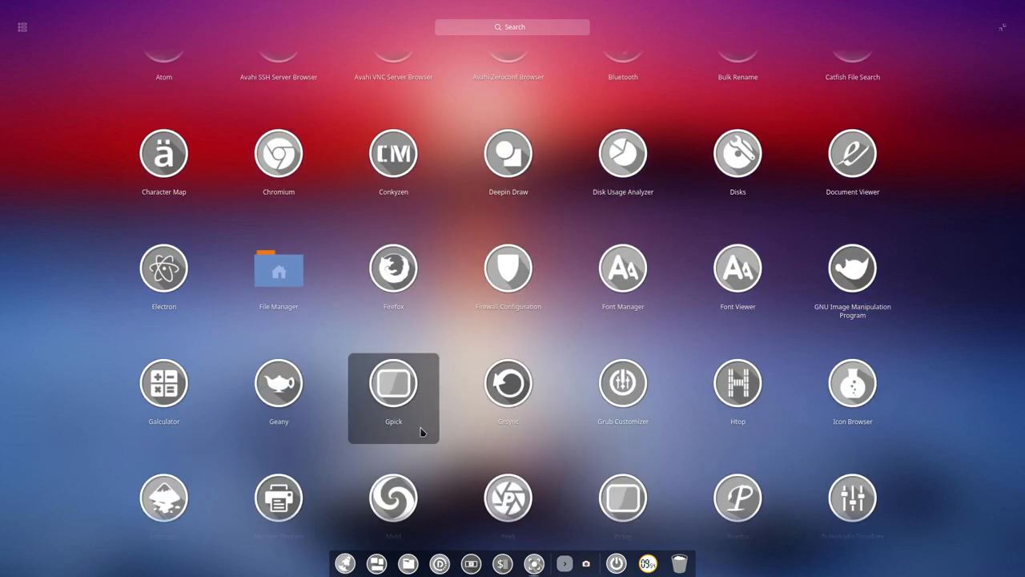
{"action": "scroll", "scroll_direction": "down", "scroll_amount": 3}
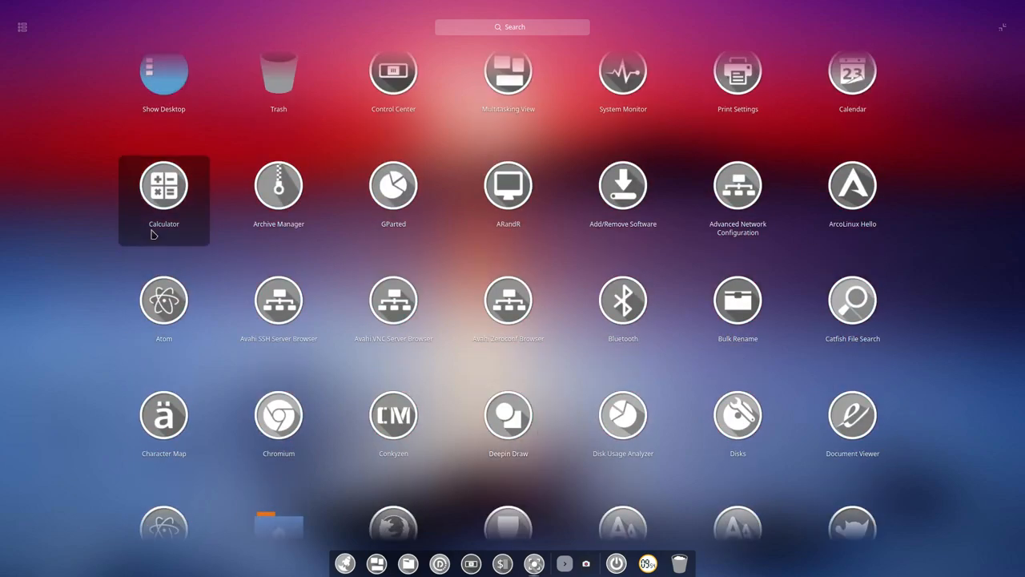
{"action": "mouse_move", "coordinate": [16, 29]}
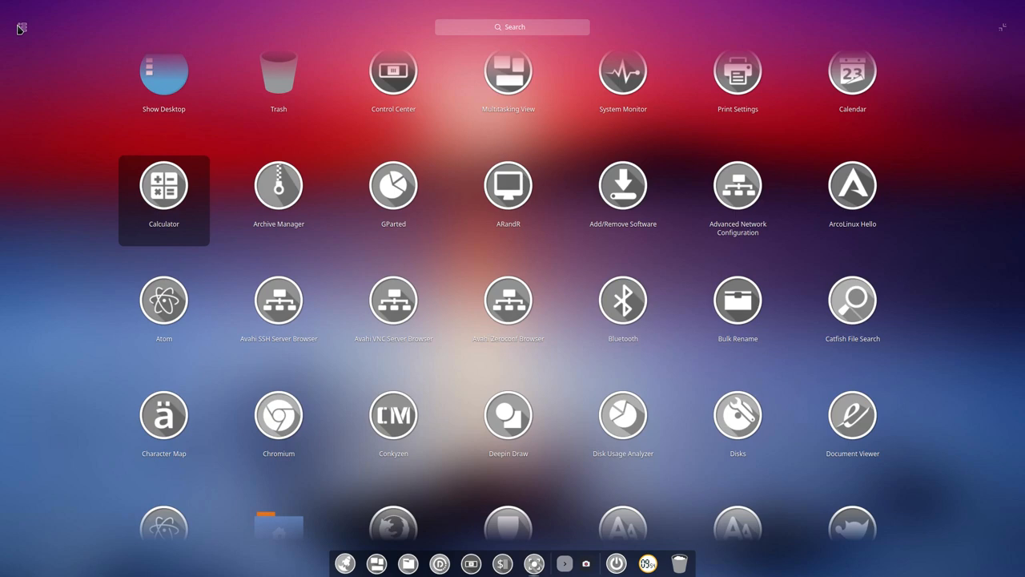
{"action": "mouse_move", "coordinate": [983, 29]}
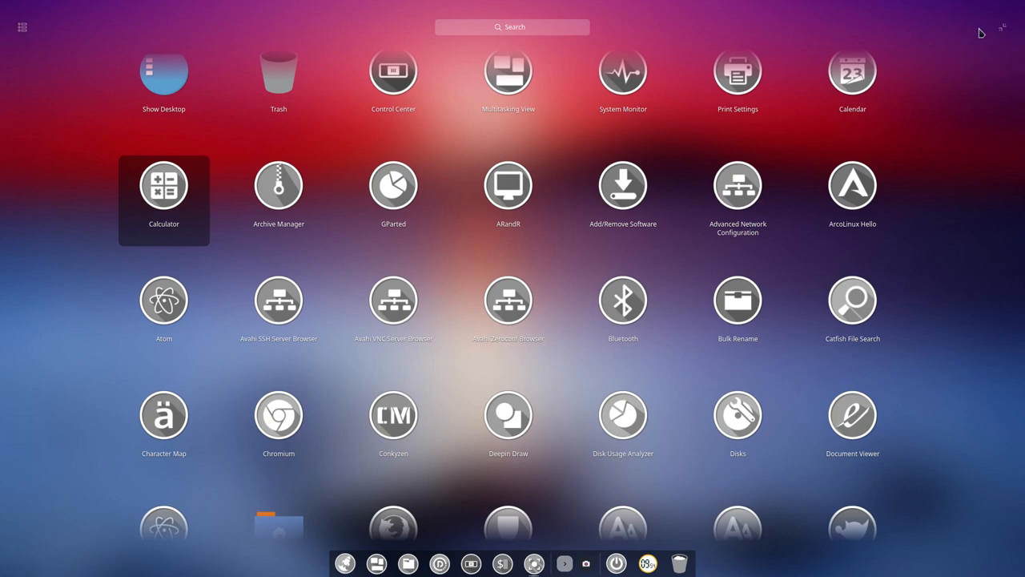
{"action": "mouse_move", "coordinate": [516, 29]}
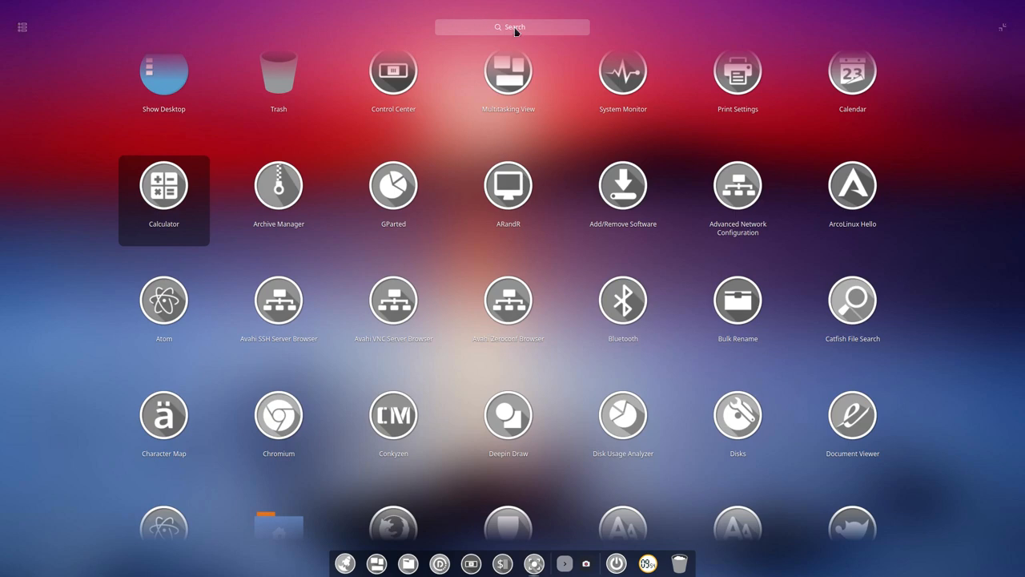
- Search the launcher for 'termi', launch Terminal, then close its window
{"action": "type", "text": "termi"}
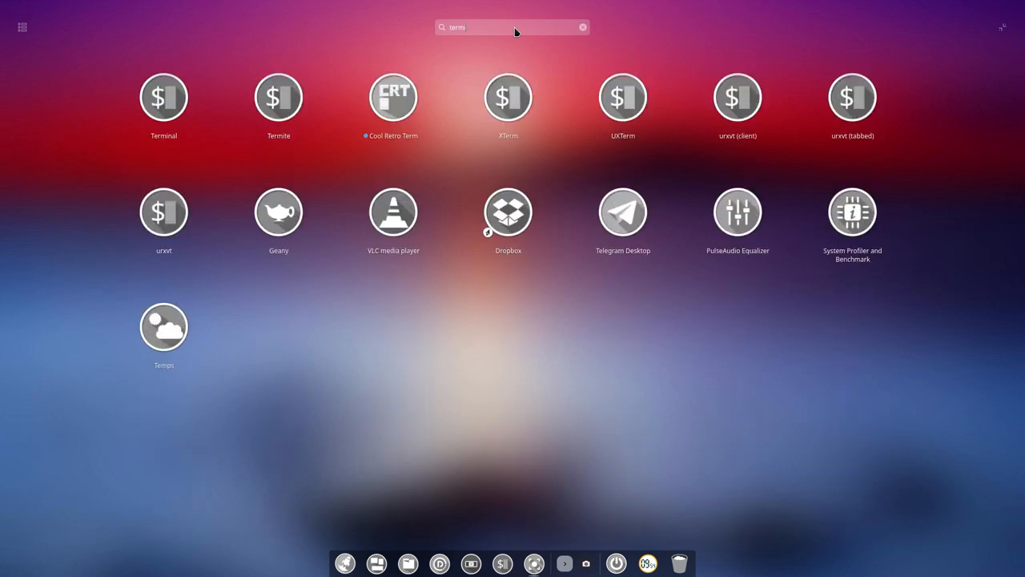
{"action": "mouse_move", "coordinate": [479, 45]}
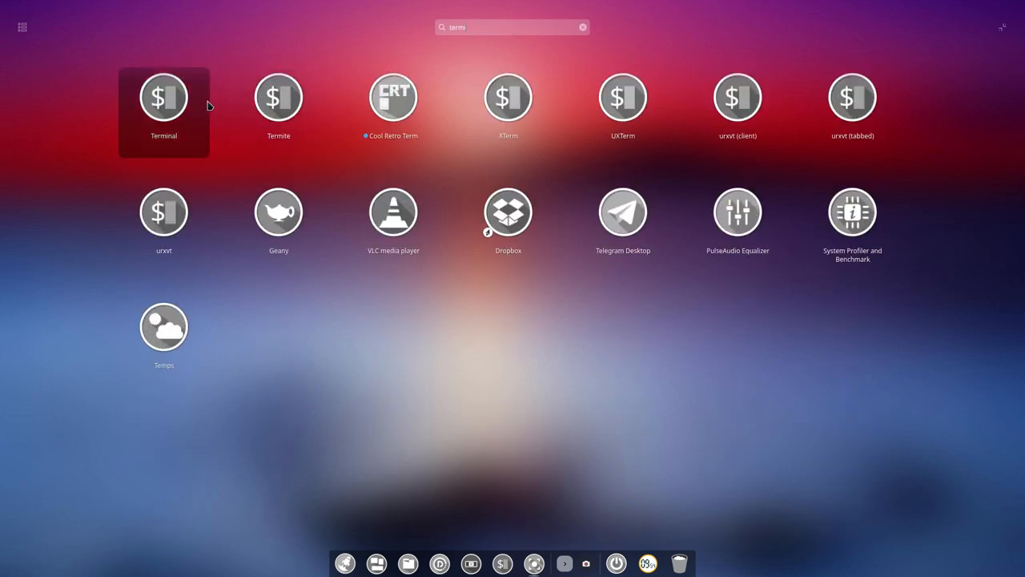
{"action": "mouse_move", "coordinate": [393, 104]}
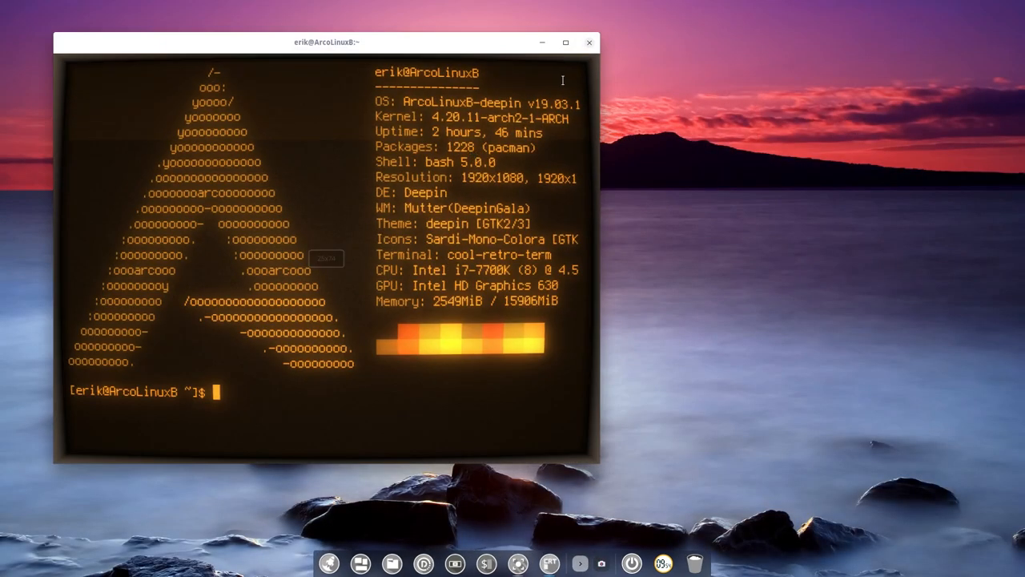
{"action": "left_click", "coordinate": [586, 42]}
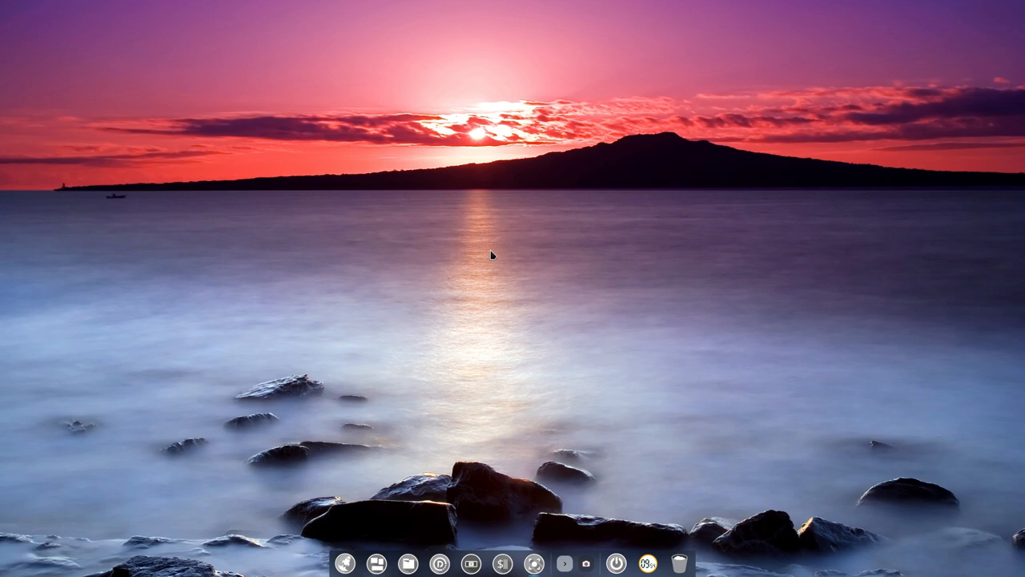
{"action": "mouse_move", "coordinate": [352, 570]}
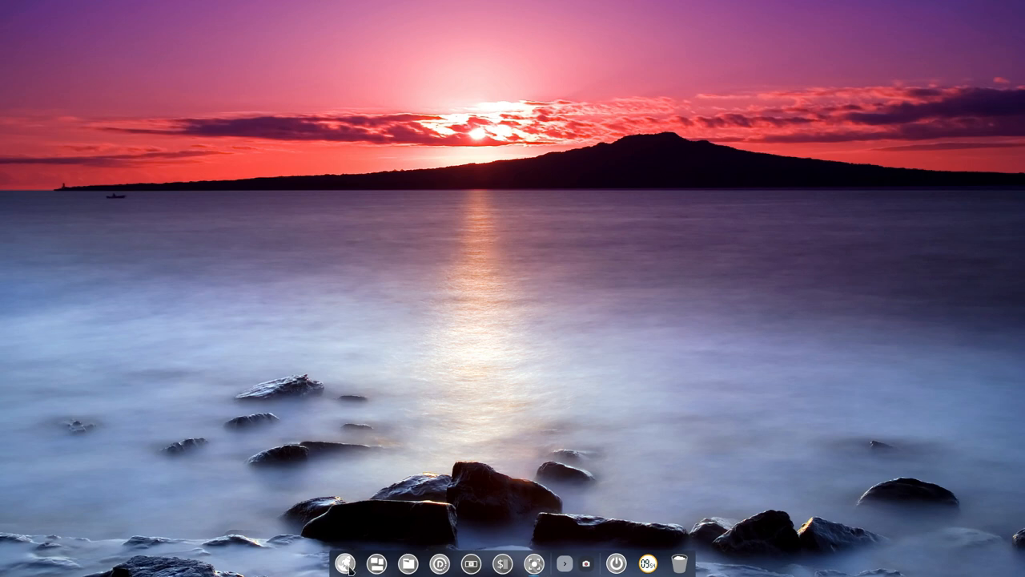
- Reopen the full-screen launcher and jump to the Video category in category view
{"action": "left_click", "coordinate": [346, 564]}
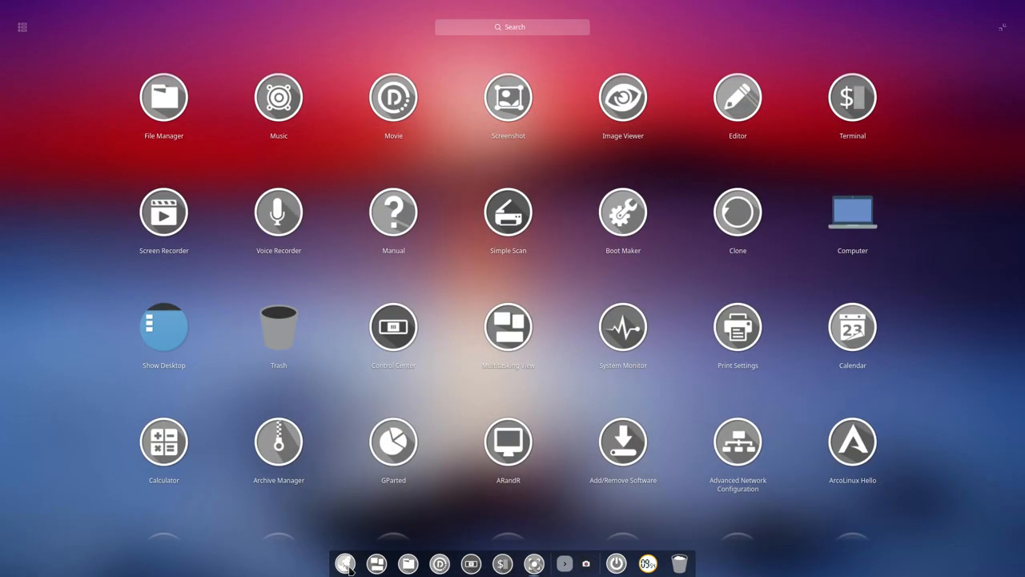
{"action": "mouse_move", "coordinate": [349, 559]}
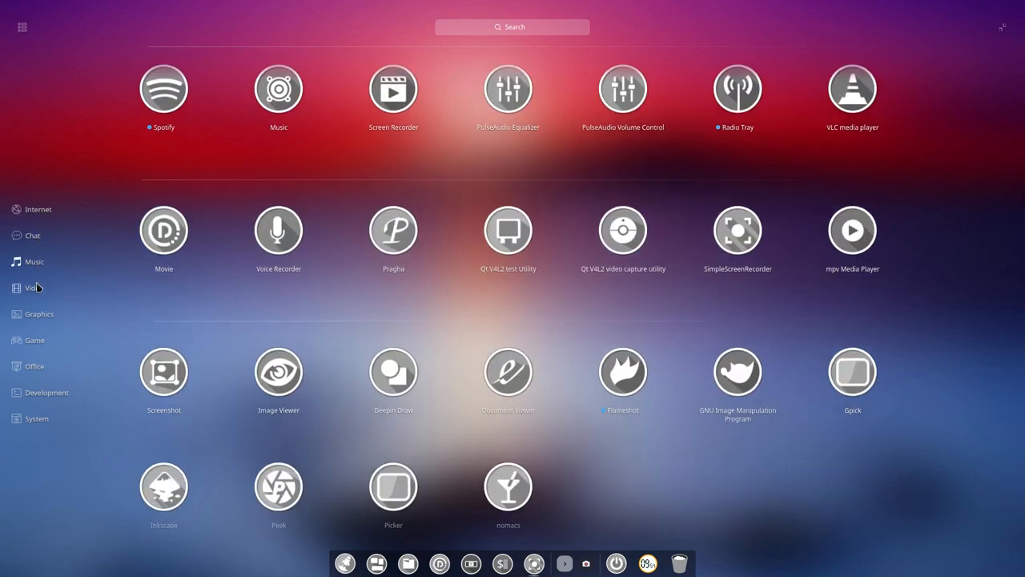
{"action": "left_click", "coordinate": [45, 393]}
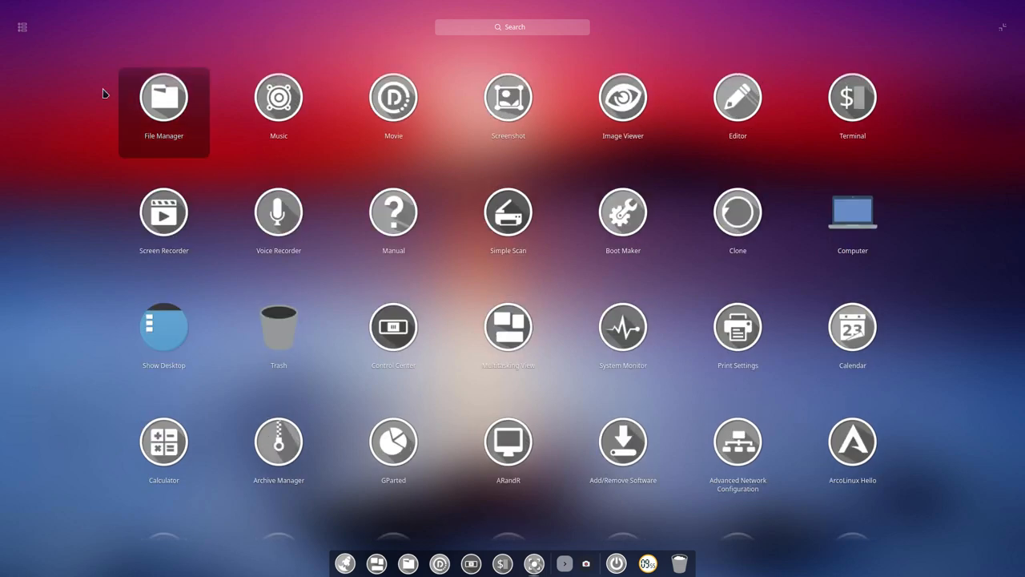
{"action": "mouse_move", "coordinate": [478, 39]}
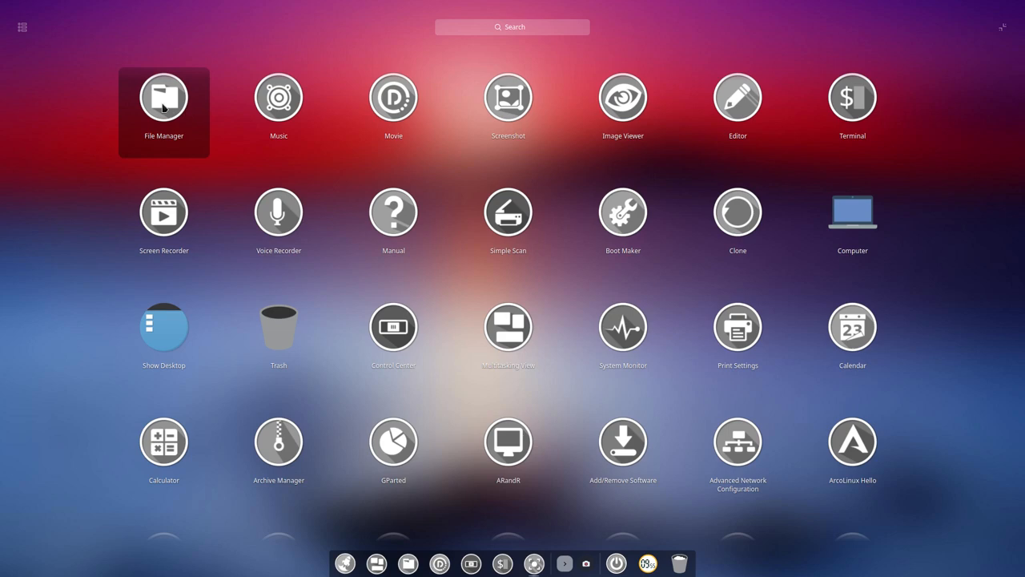
{"action": "mouse_move", "coordinate": [163, 216]}
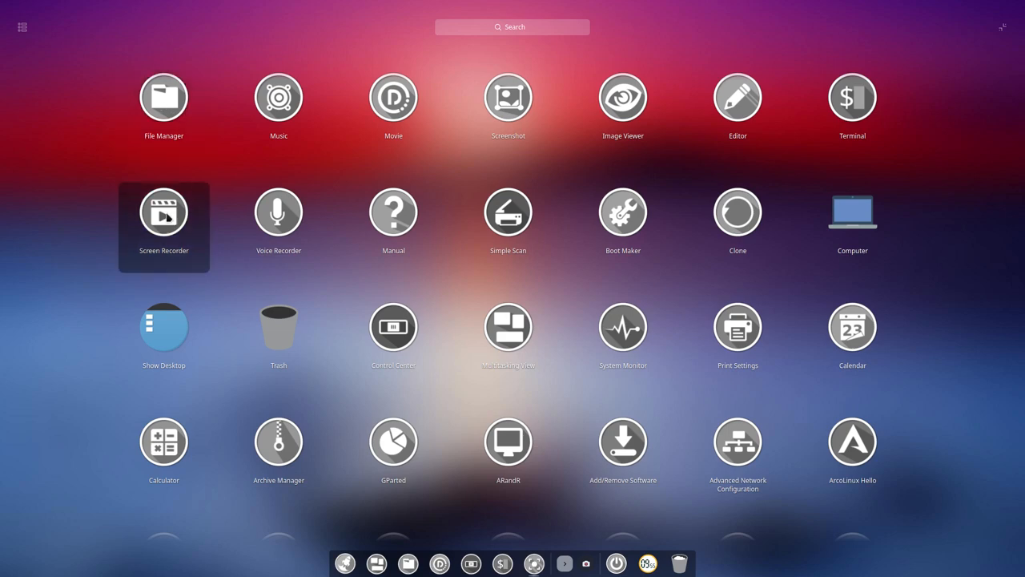
- View Screen Recorder's actions, search for 'spot', inspect a result, then clear the search
{"action": "right_click", "coordinate": [163, 211]}
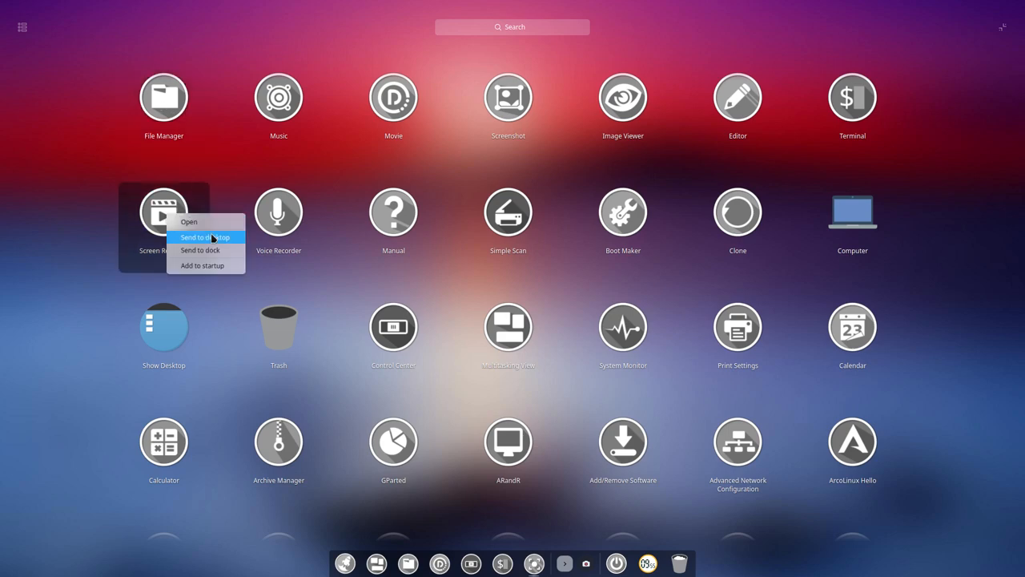
{"action": "mouse_move", "coordinate": [216, 249]}
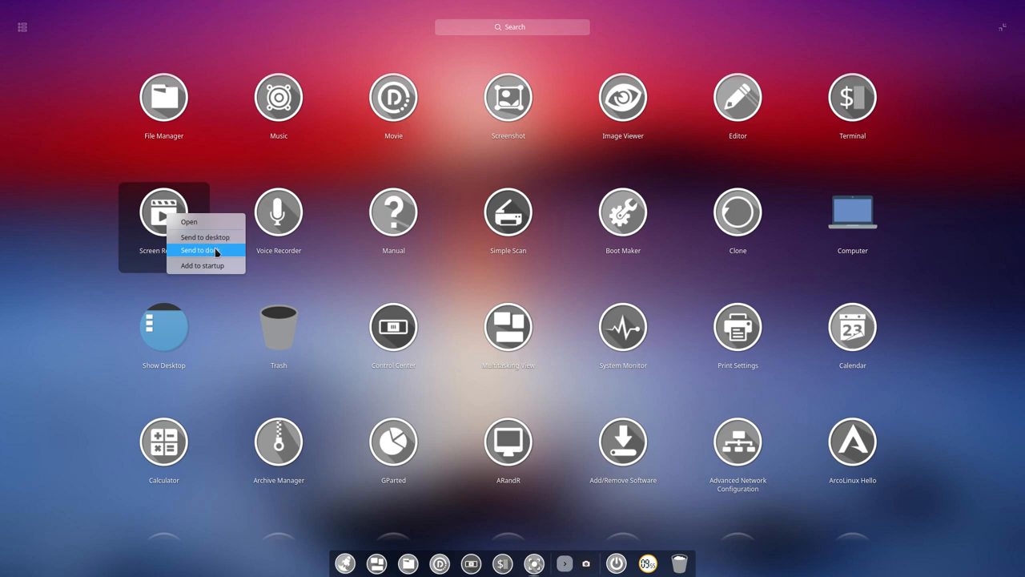
{"action": "mouse_move", "coordinate": [202, 278]}
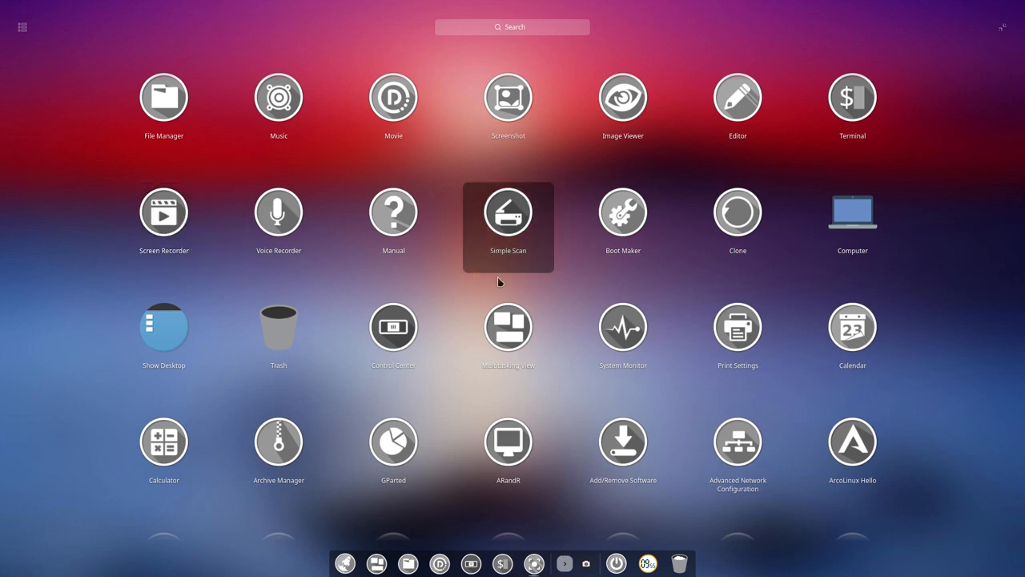
{"action": "scroll", "scroll_direction": "down", "scroll_amount": 3}
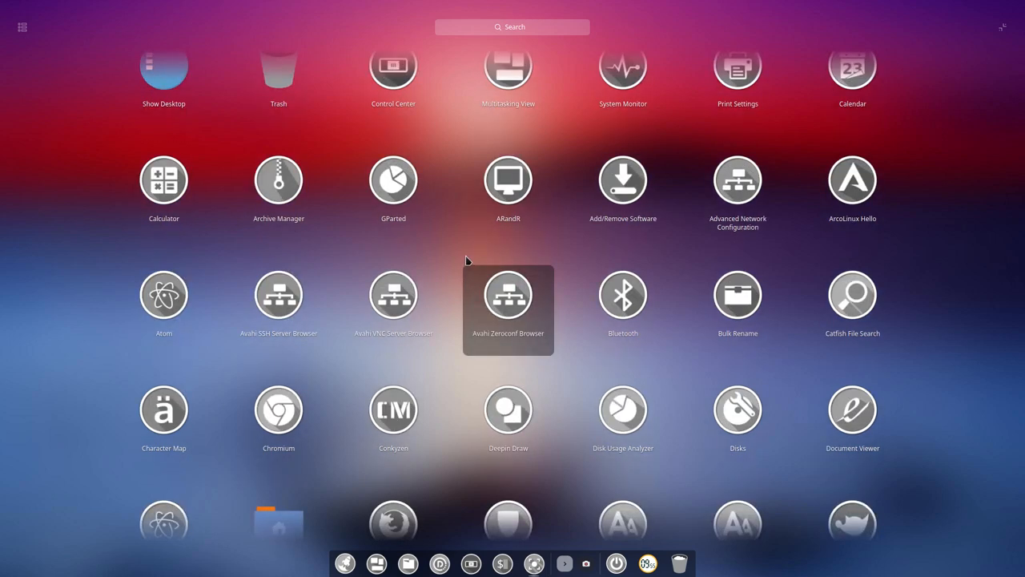
{"action": "type", "text": "spot"}
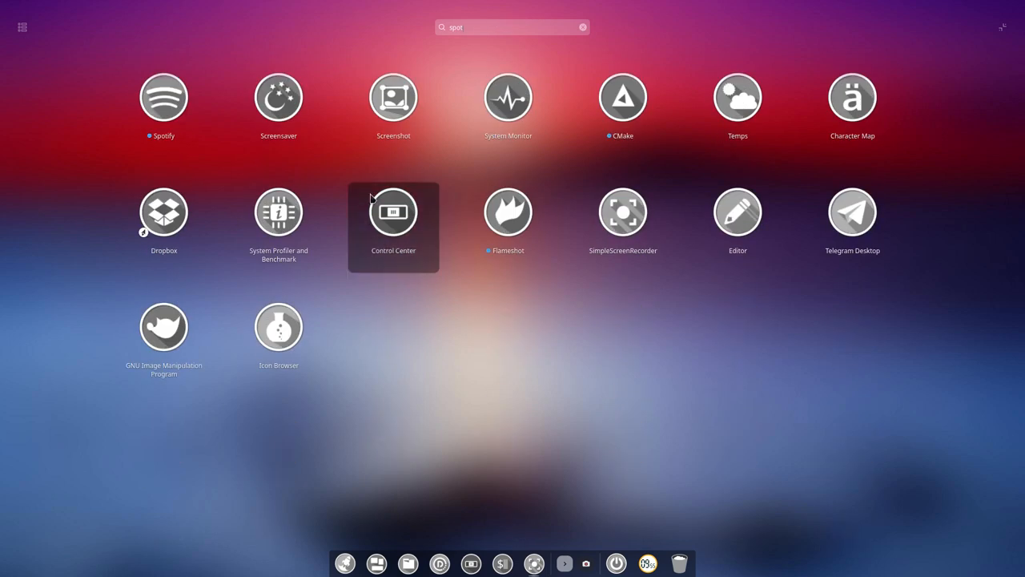
{"action": "right_click", "coordinate": [164, 96]}
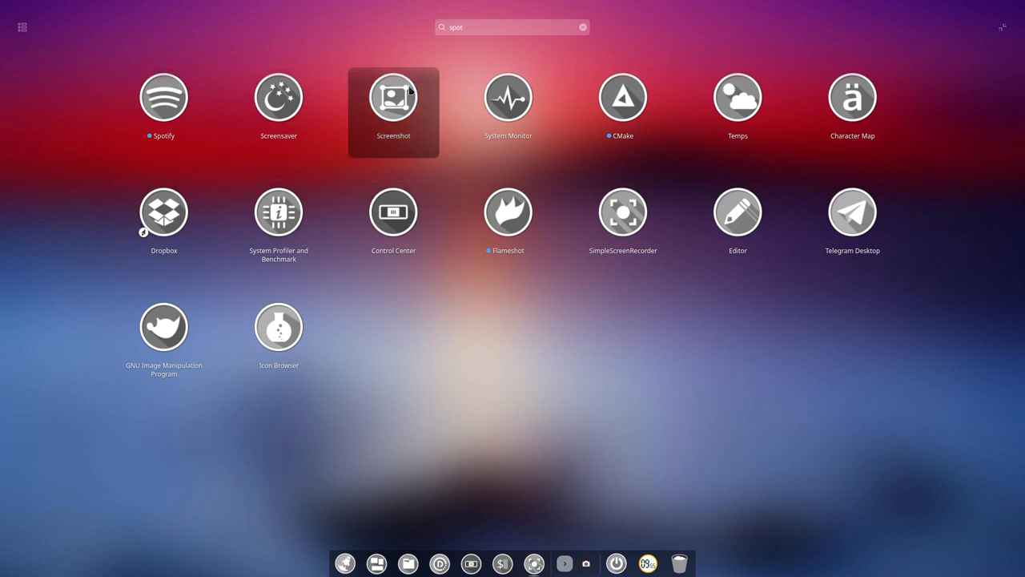
{"action": "left_click", "coordinate": [583, 26]}
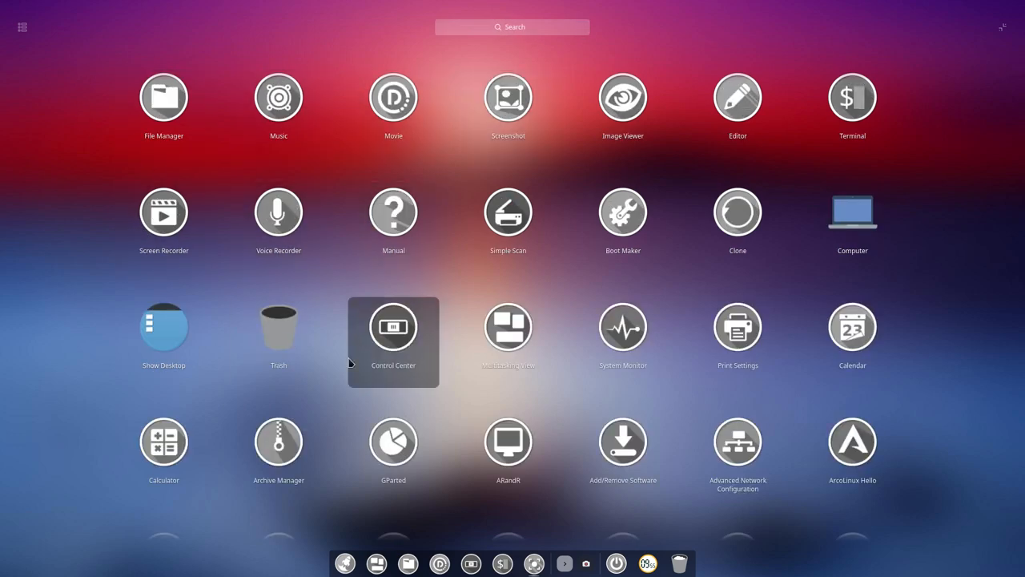
{"action": "mouse_move", "coordinate": [164, 211]}
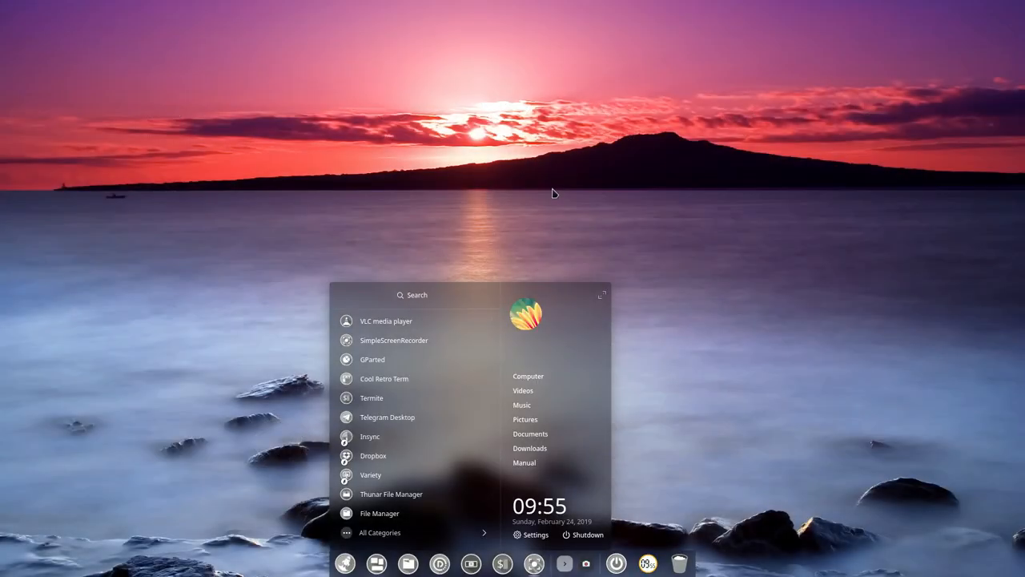
{"action": "mouse_move", "coordinate": [555, 198]}
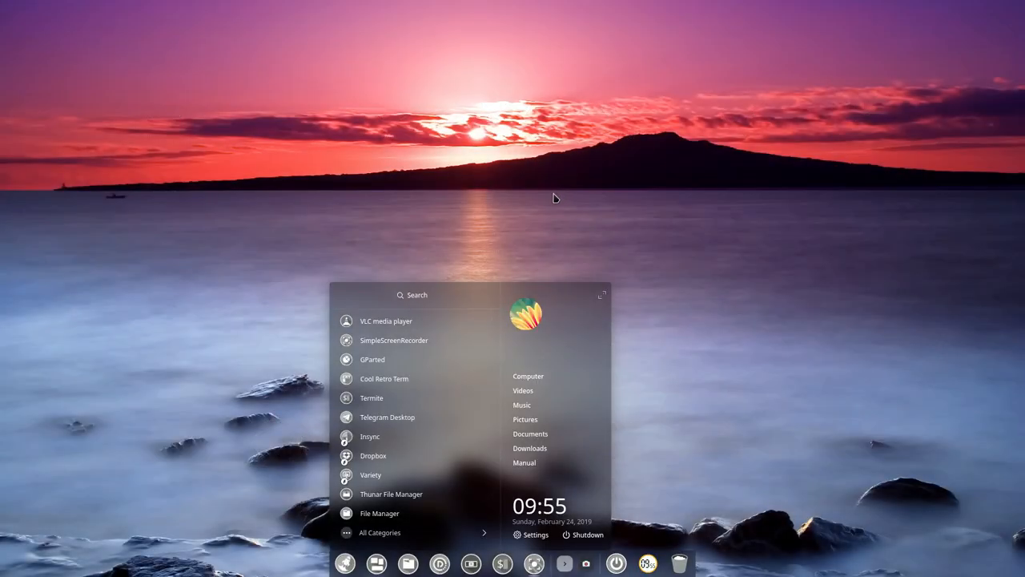
{"action": "mouse_move", "coordinate": [486, 317]}
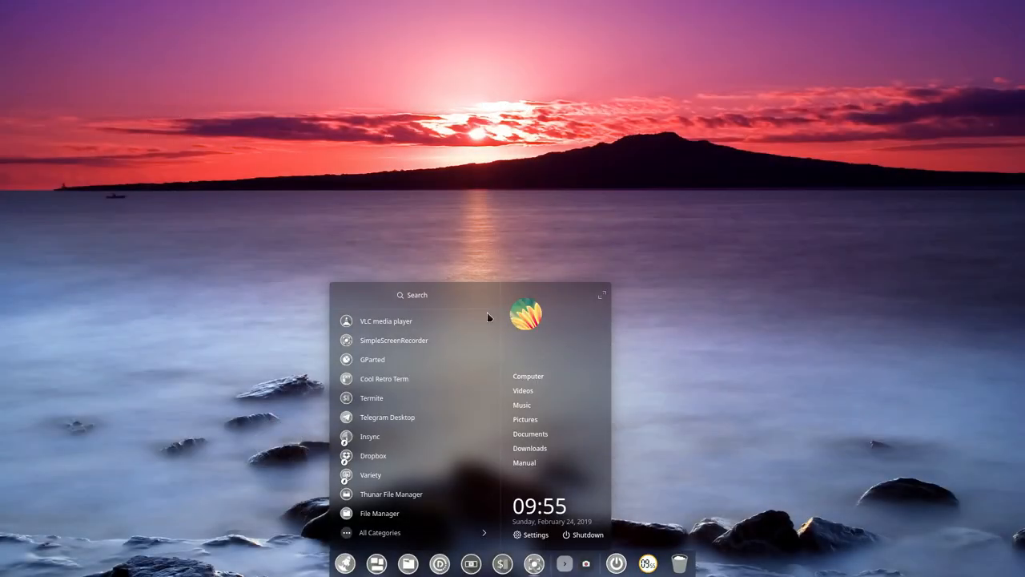
- Switch to the windowed launcher, list all categories, browse Development, and return to the list
{"action": "left_click", "coordinate": [367, 566]}
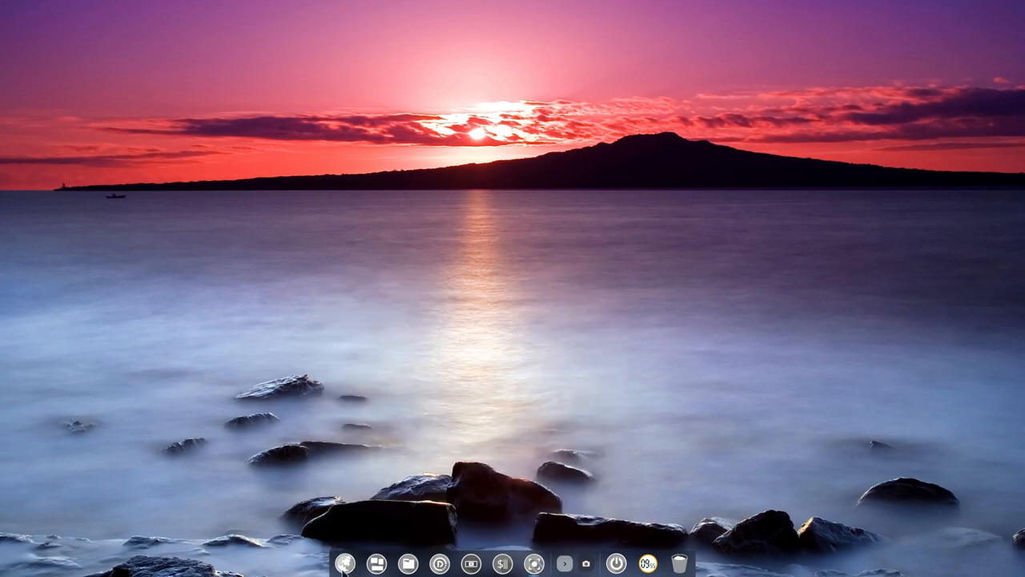
{"action": "left_click", "coordinate": [346, 563]}
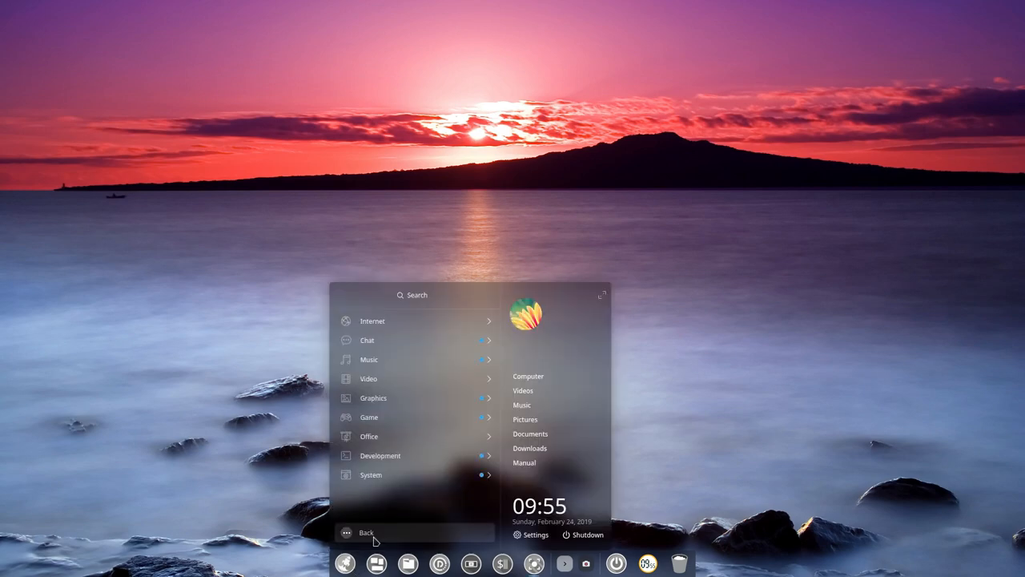
{"action": "mouse_move", "coordinate": [418, 365]}
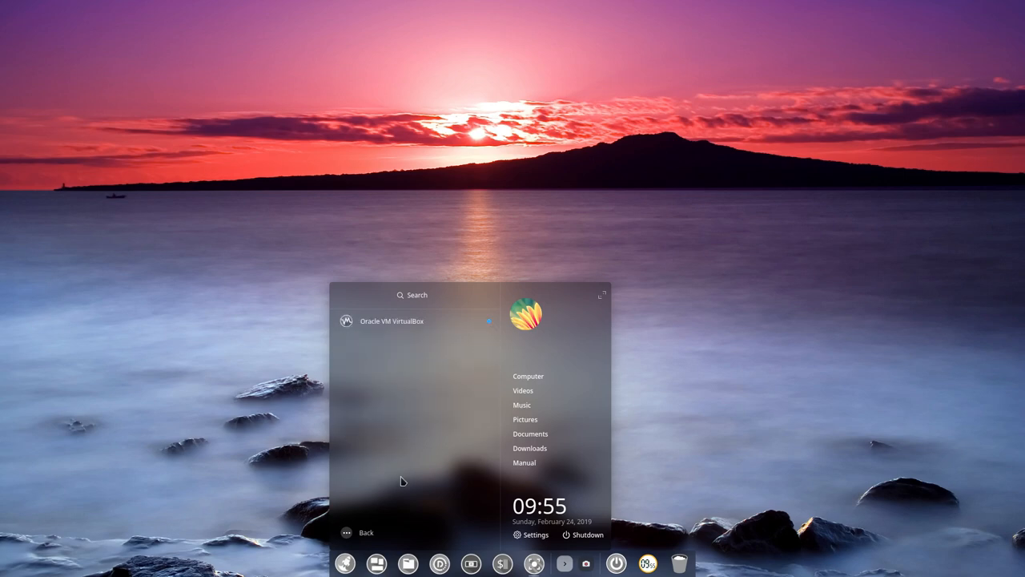
{"action": "mouse_move", "coordinate": [493, 318]}
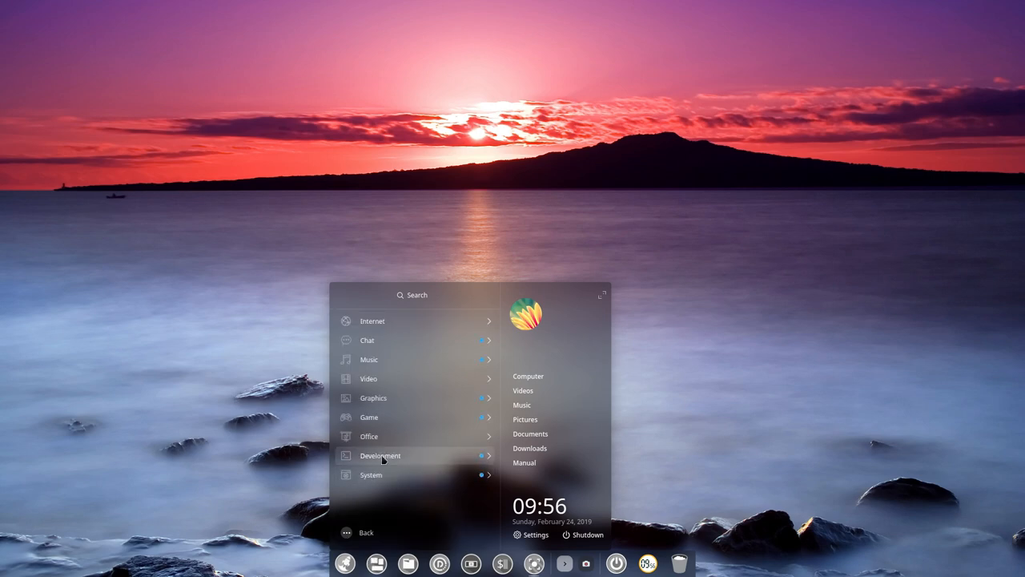
{"action": "left_click", "coordinate": [380, 455]}
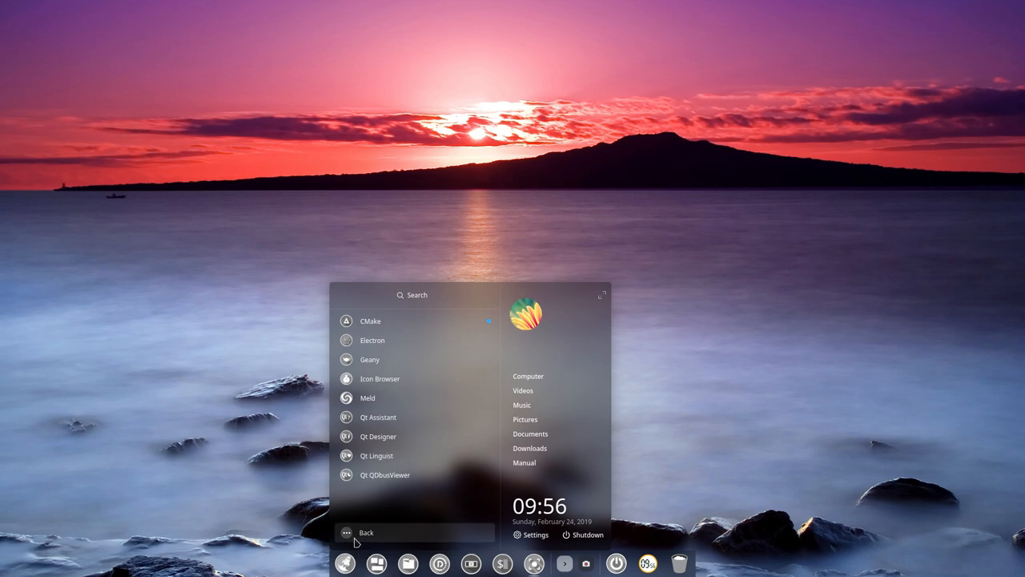
{"action": "left_click", "coordinate": [366, 531]}
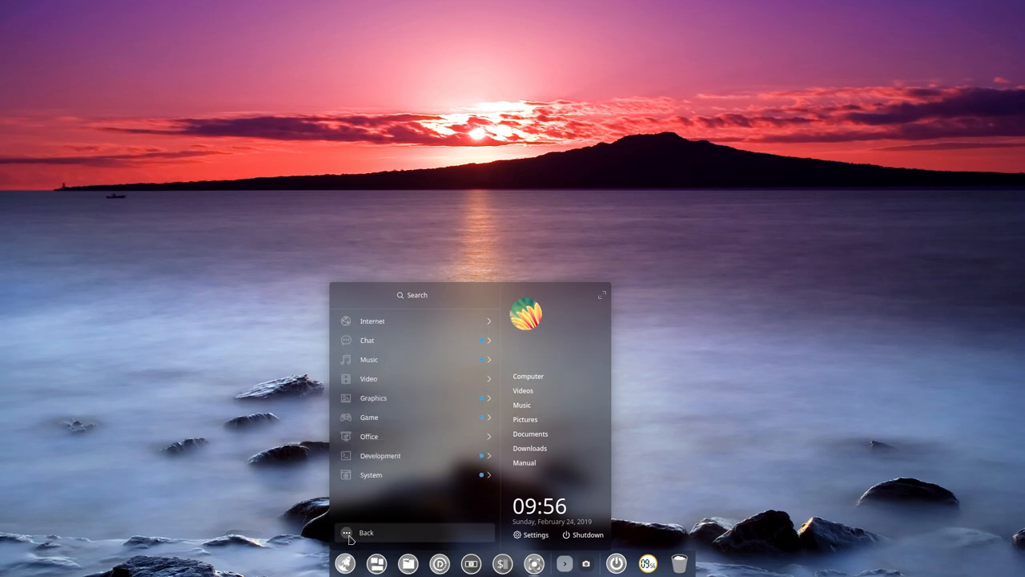
{"action": "mouse_move", "coordinate": [510, 403]}
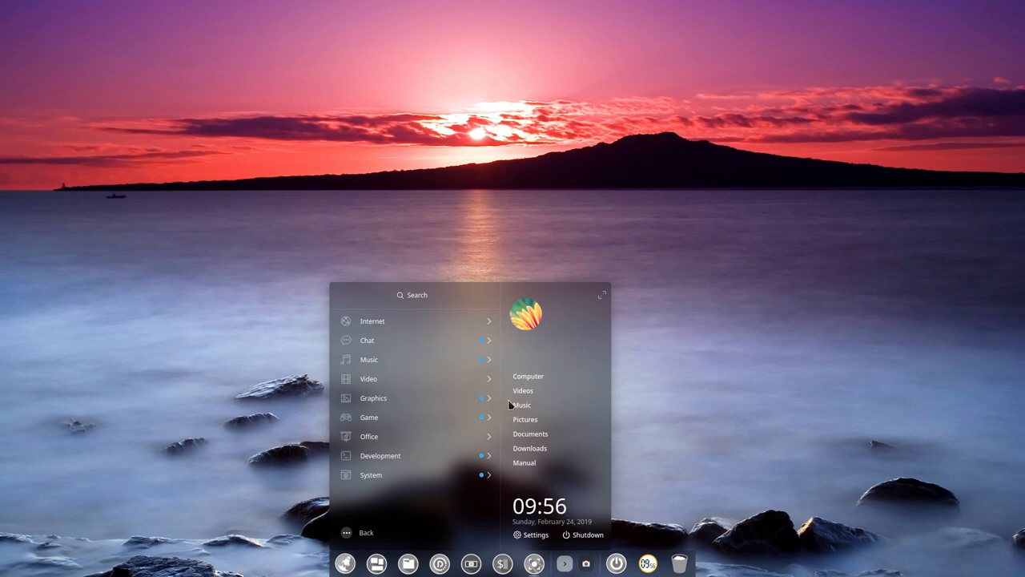
{"action": "mouse_move", "coordinate": [377, 564]}
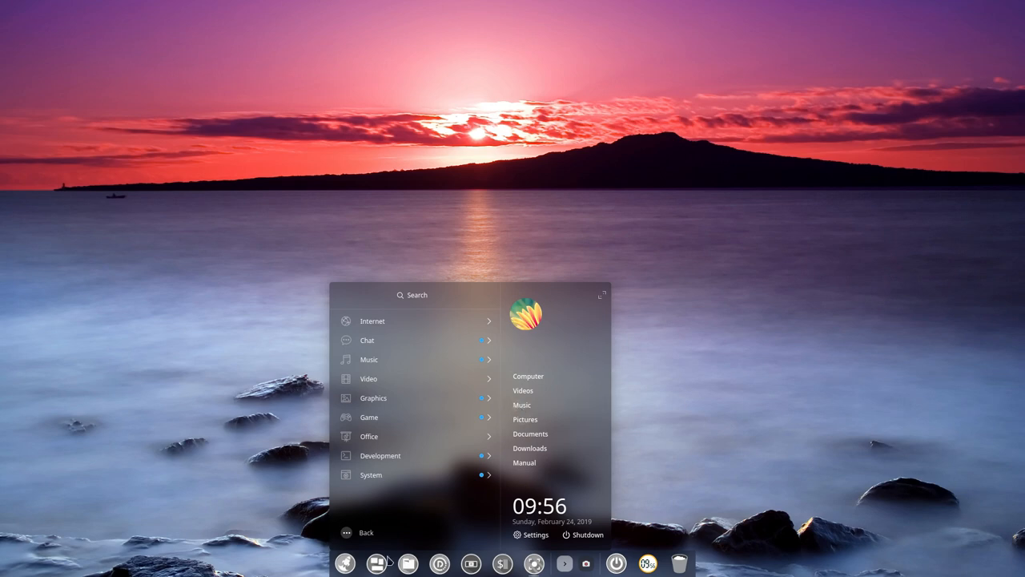
{"action": "mouse_move", "coordinate": [458, 564]}
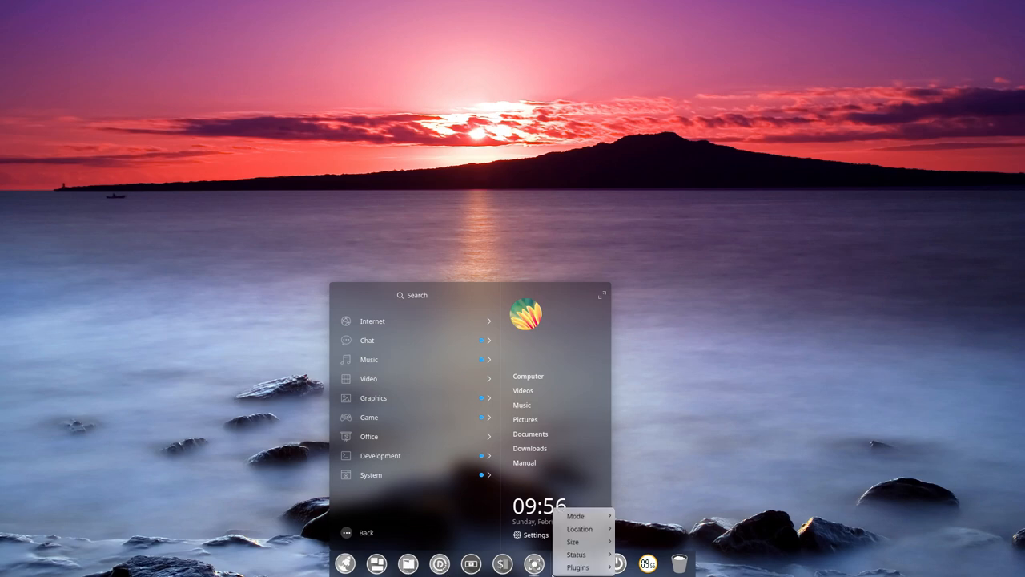
{"action": "mouse_move", "coordinate": [580, 516]}
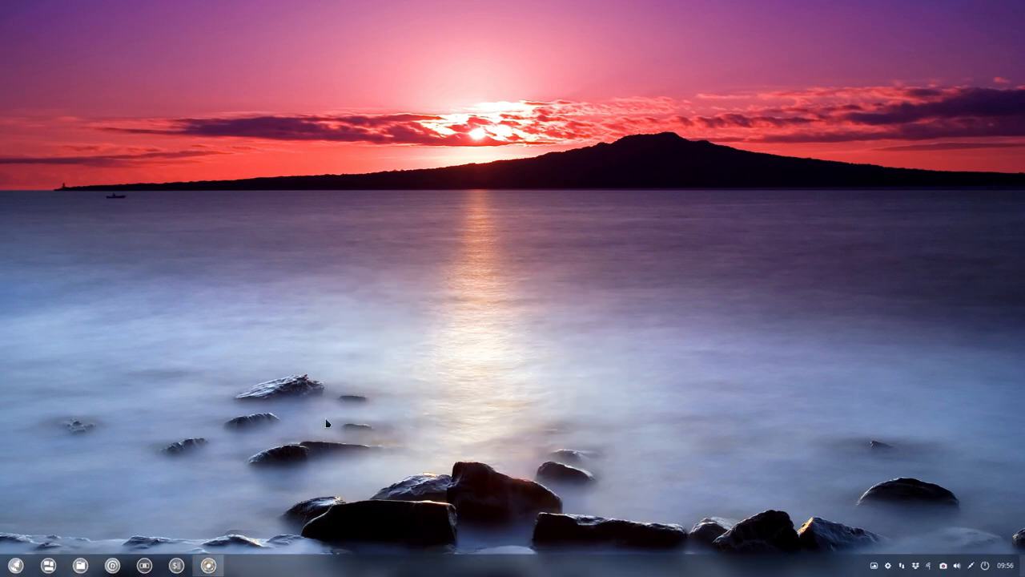
{"action": "left_click", "coordinate": [15, 561]}
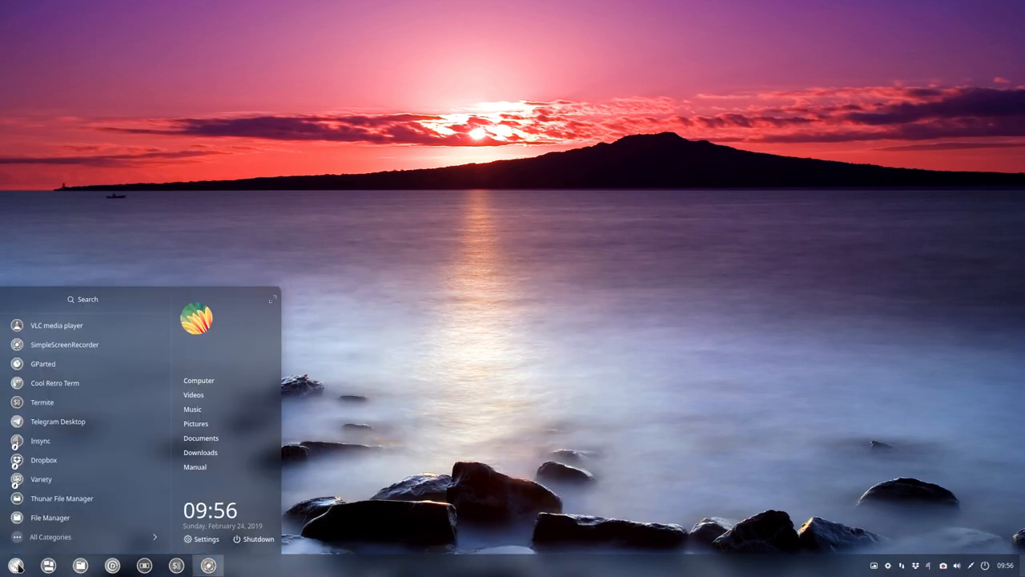
{"action": "mouse_move", "coordinate": [16, 558]}
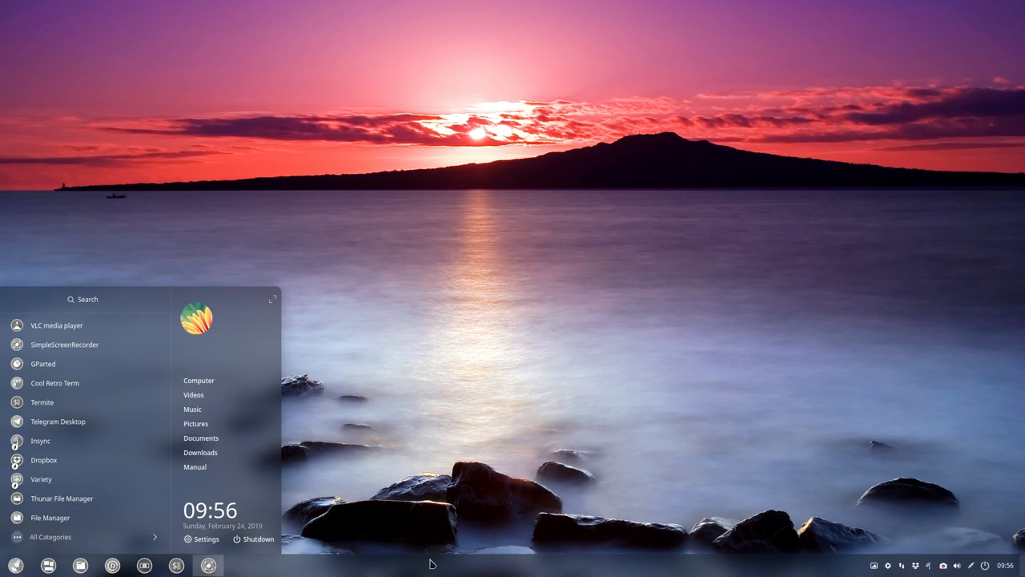
{"action": "mouse_move", "coordinate": [635, 565]}
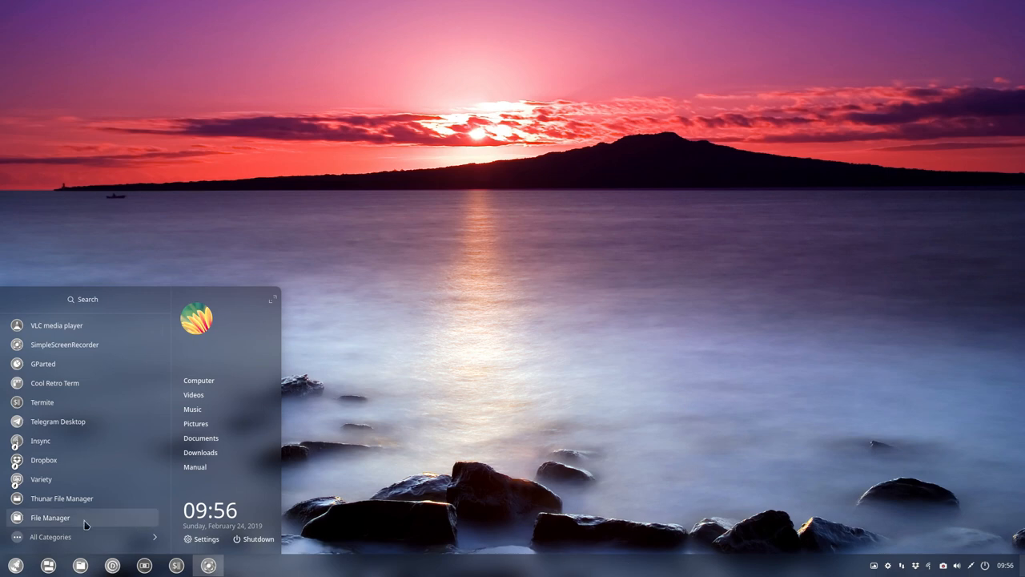
{"action": "mouse_move", "coordinate": [64, 325]}
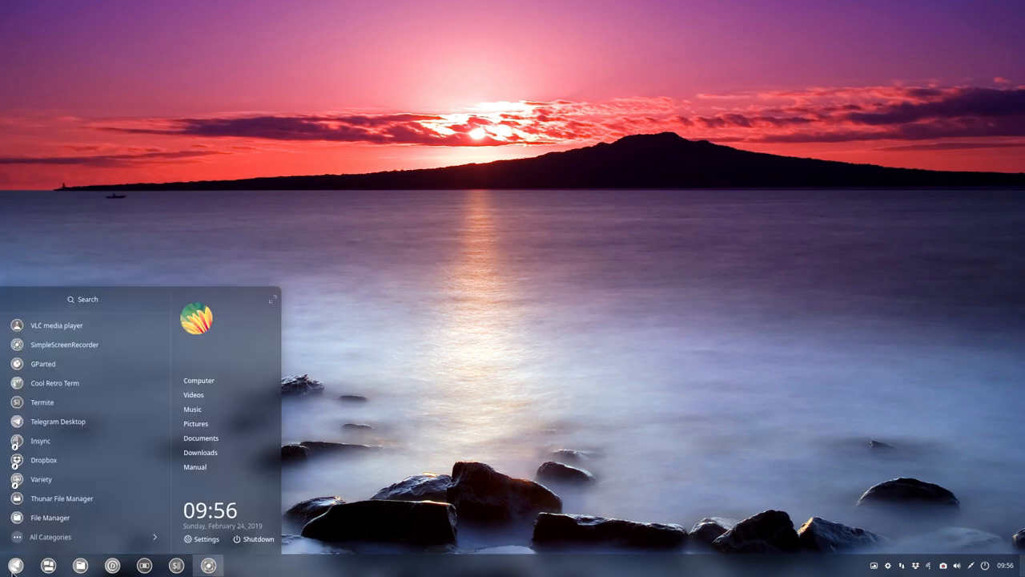
{"action": "mouse_move", "coordinate": [152, 544]}
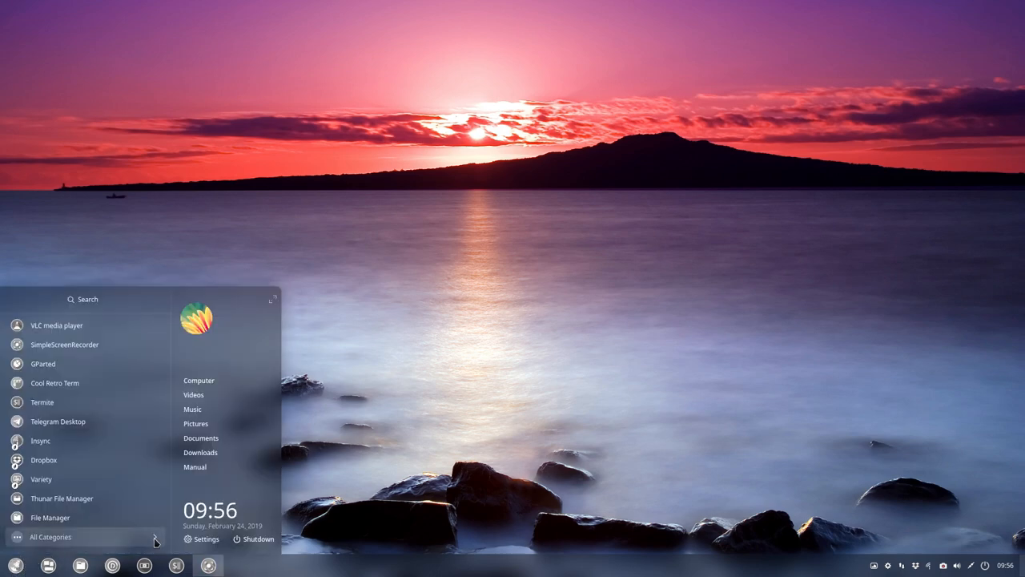
{"action": "left_click", "coordinate": [51, 537]}
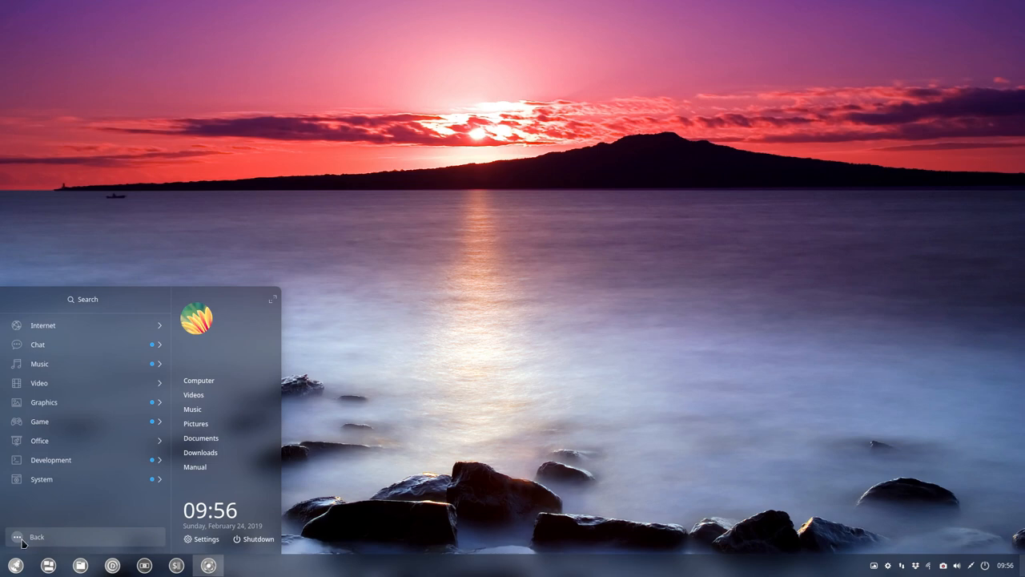
{"action": "left_click", "coordinate": [37, 535]}
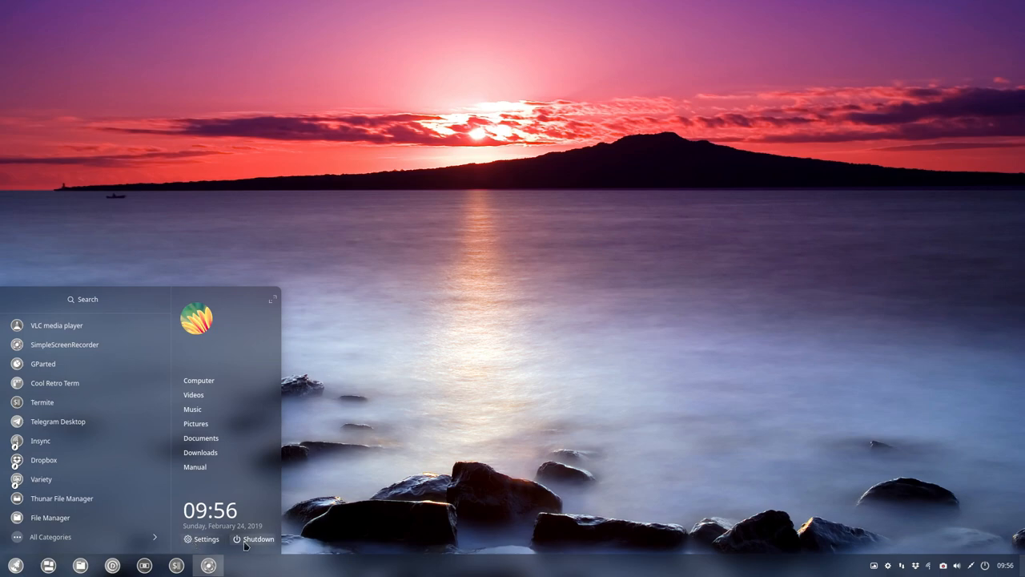
{"action": "left_click", "coordinate": [258, 538]}
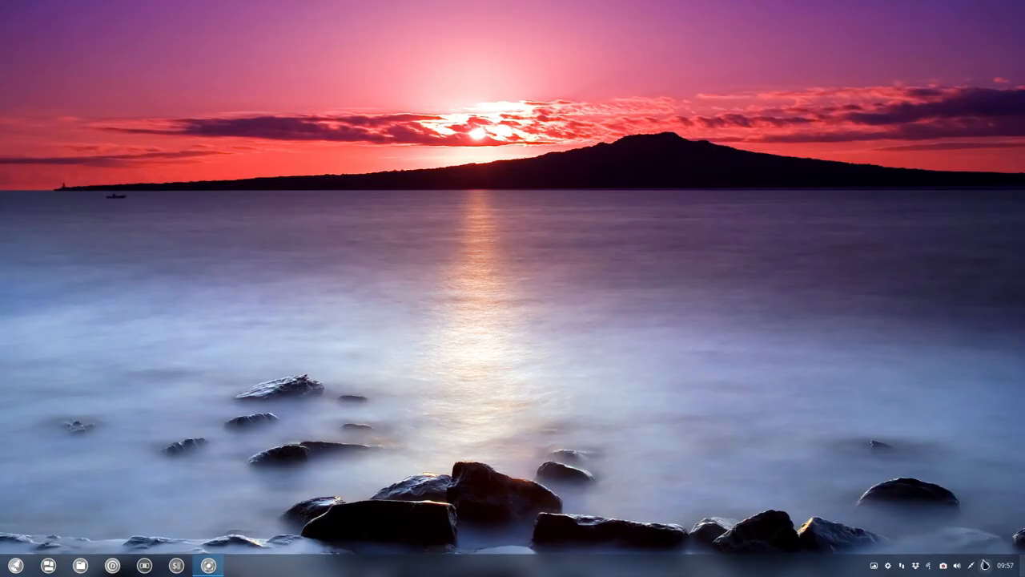
{"action": "mouse_move", "coordinate": [775, 417]}
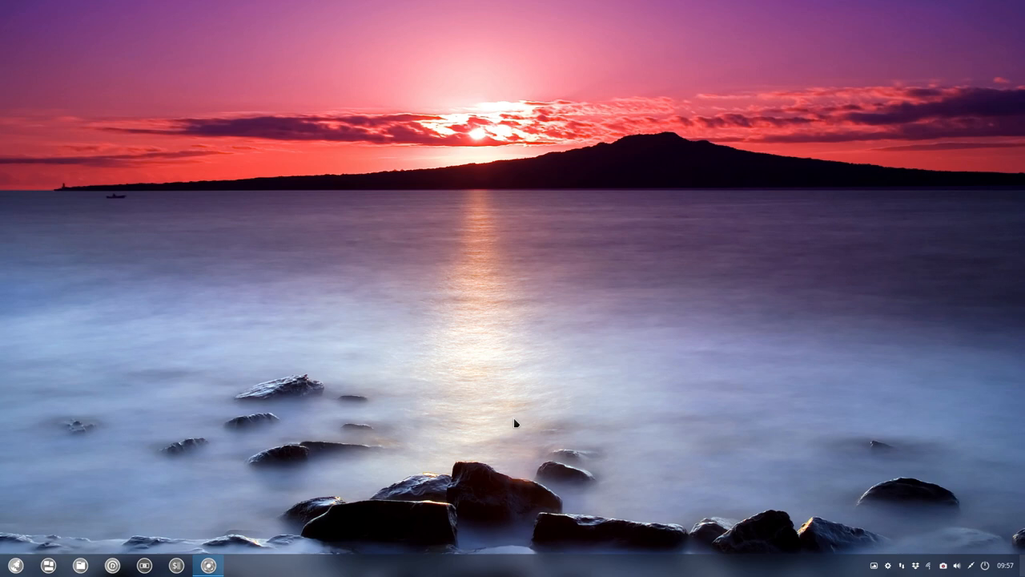
{"action": "mouse_move", "coordinate": [16, 571]}
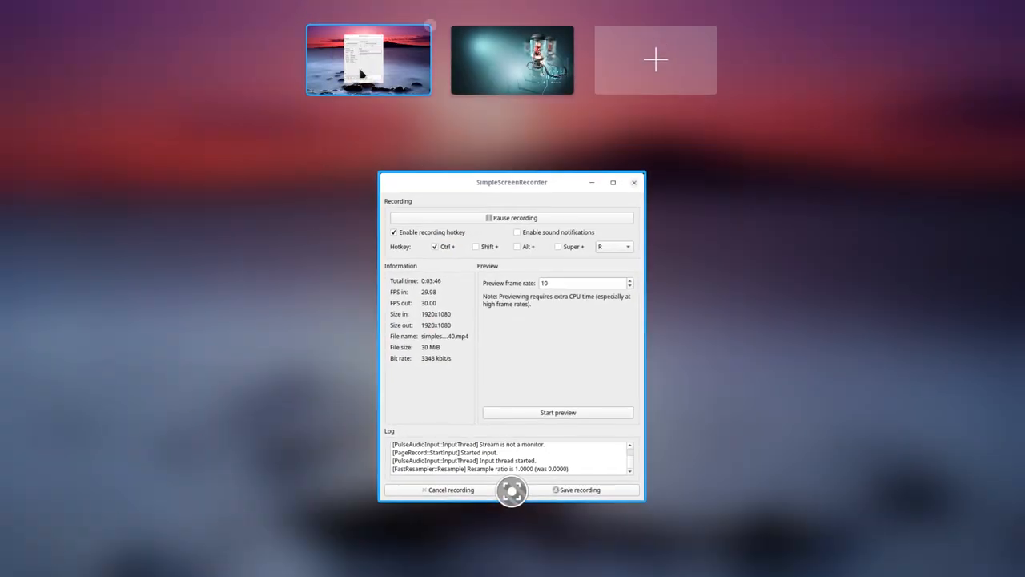
{"action": "mouse_move", "coordinate": [642, 65]}
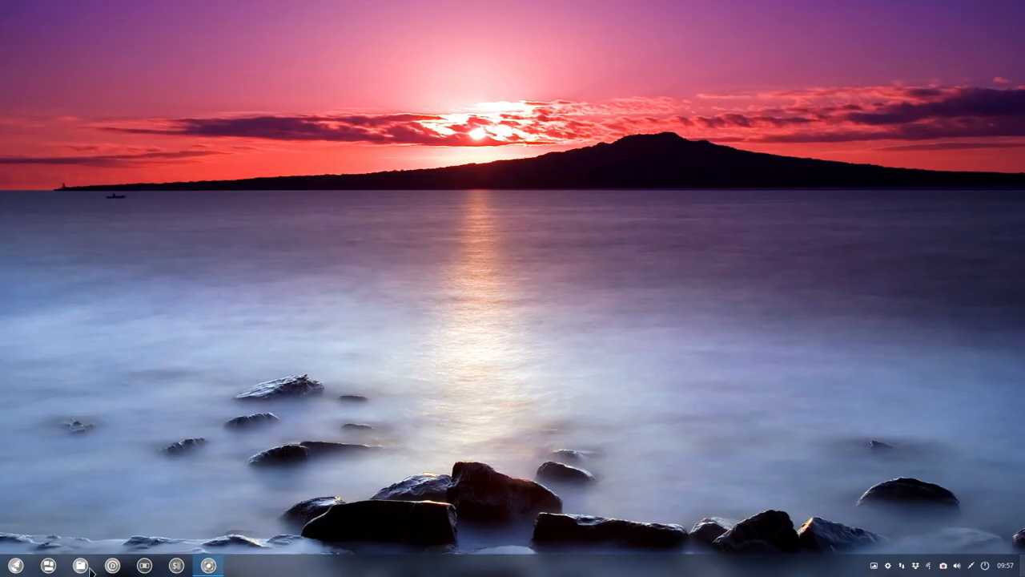
{"action": "mouse_move", "coordinate": [79, 564]}
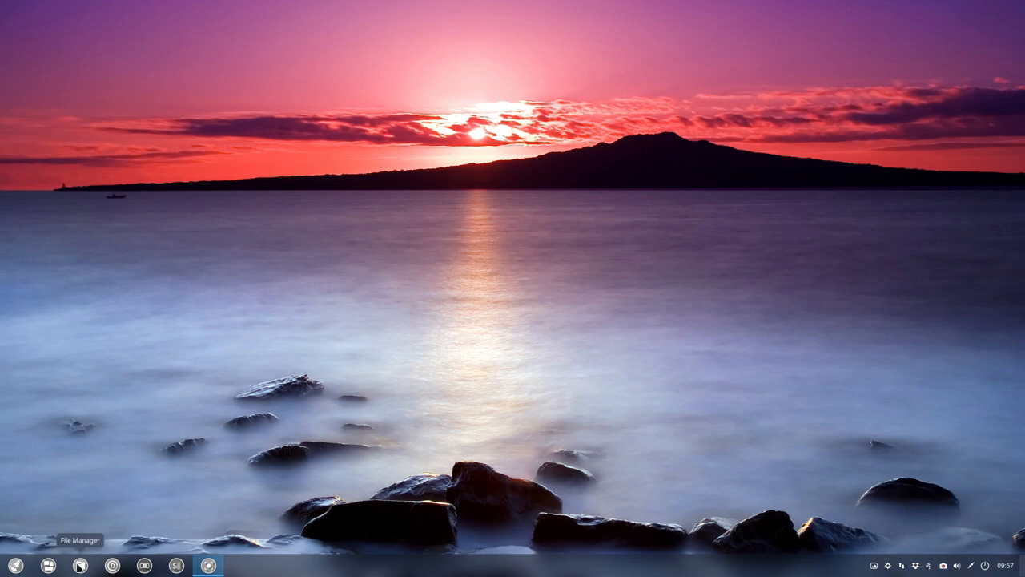
{"action": "mouse_move", "coordinate": [554, 567]}
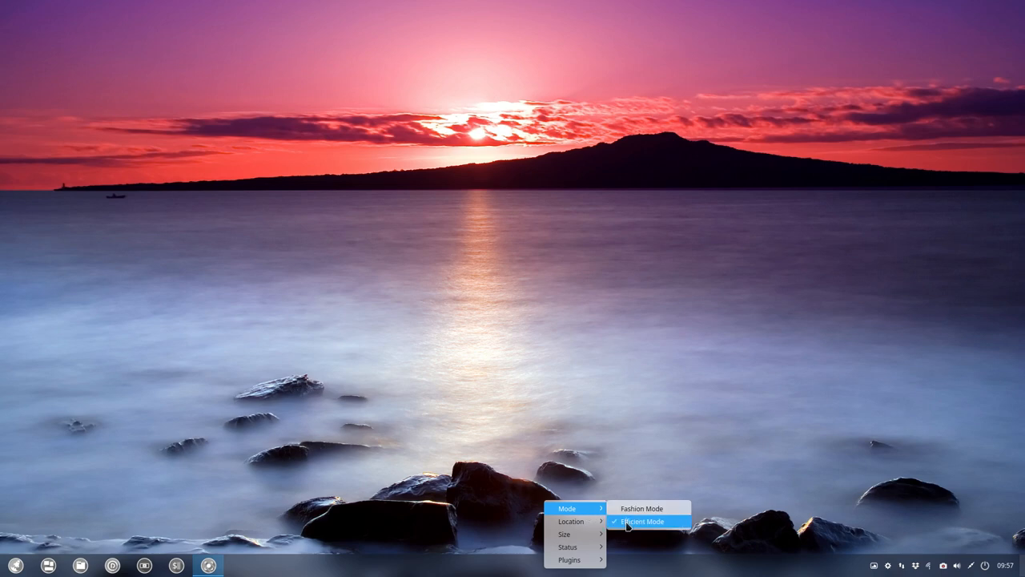
- Set the dock to fashion mode at the top, then efficient mode along the left edge
{"action": "left_click", "coordinate": [641, 518]}
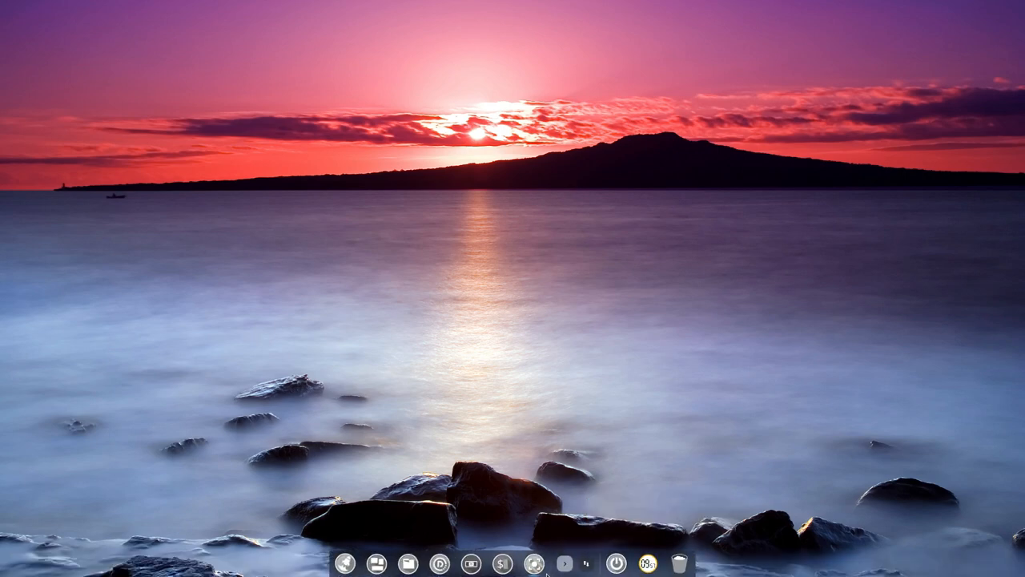
{"action": "right_click", "coordinate": [559, 561]}
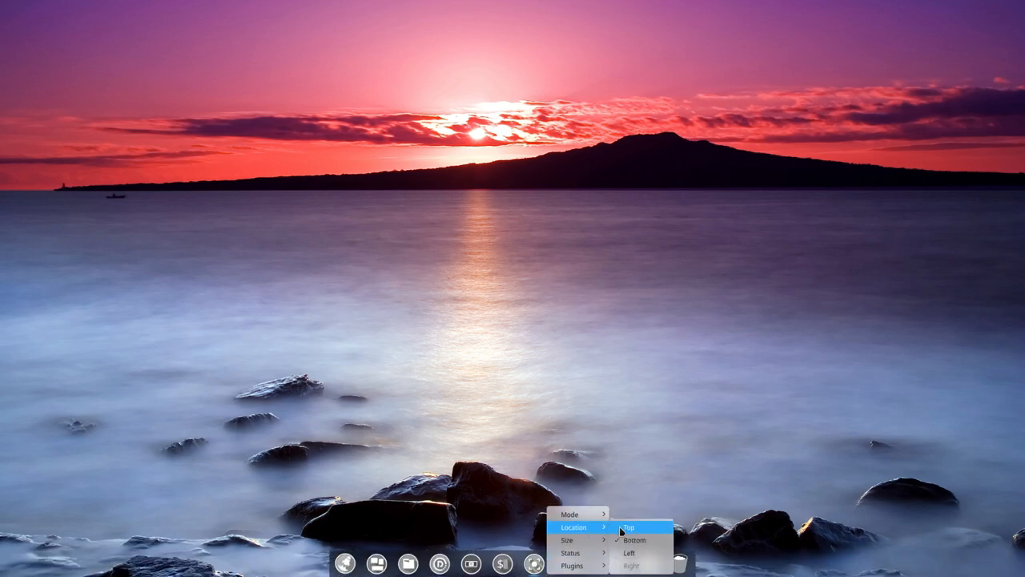
{"action": "left_click", "coordinate": [642, 522]}
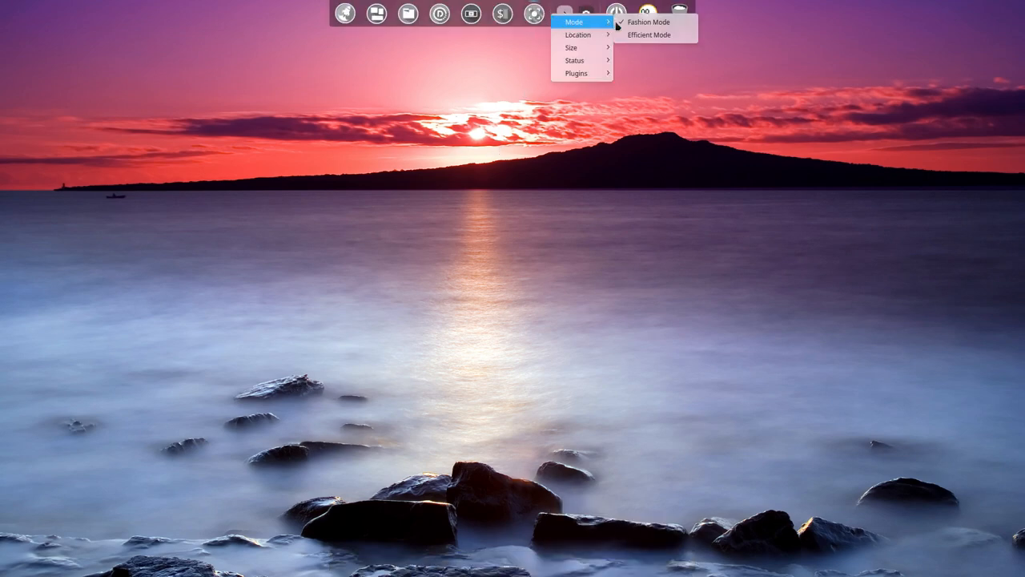
{"action": "left_click", "coordinate": [651, 35]}
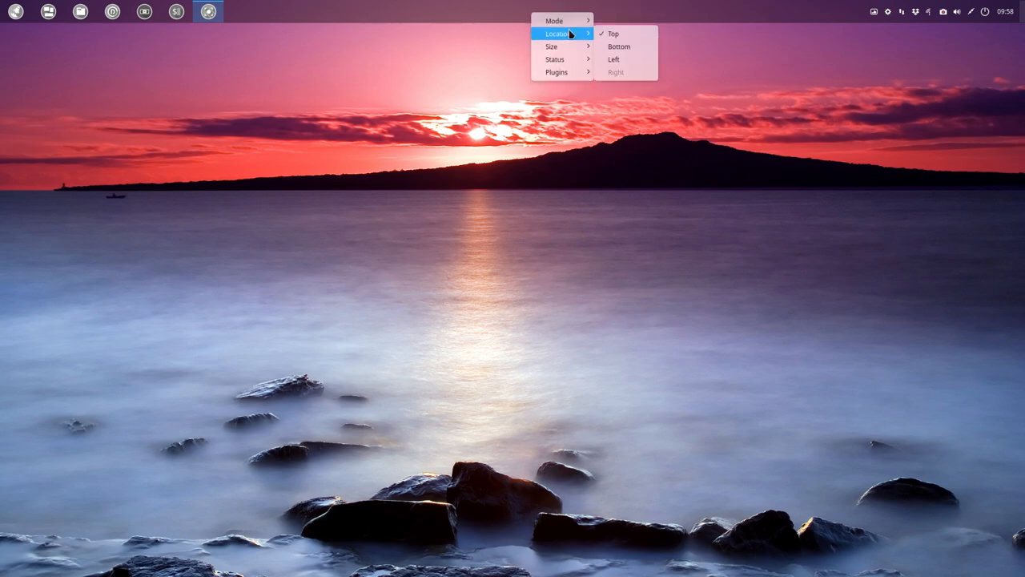
{"action": "mouse_move", "coordinate": [619, 60]}
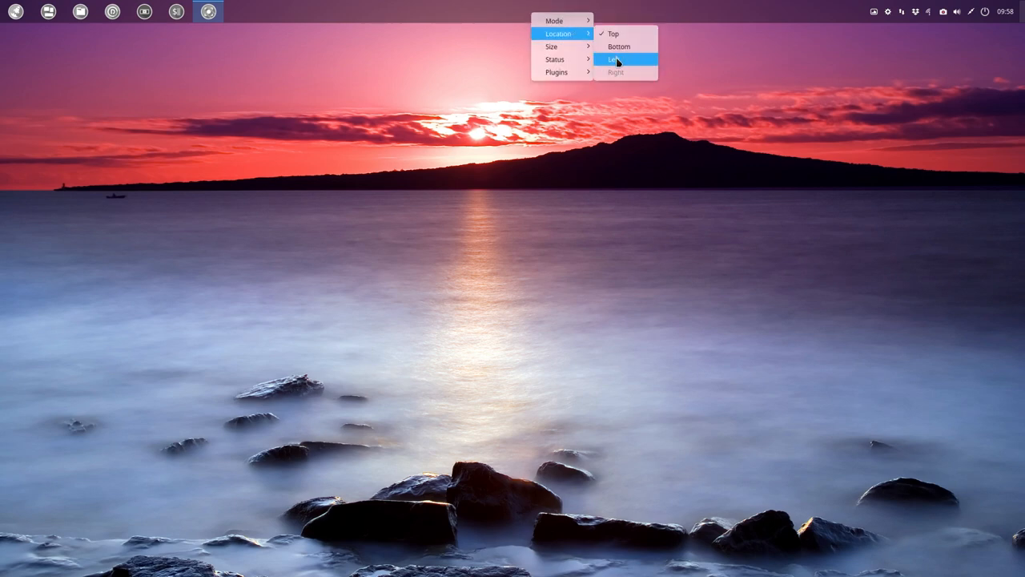
{"action": "left_click", "coordinate": [619, 59]}
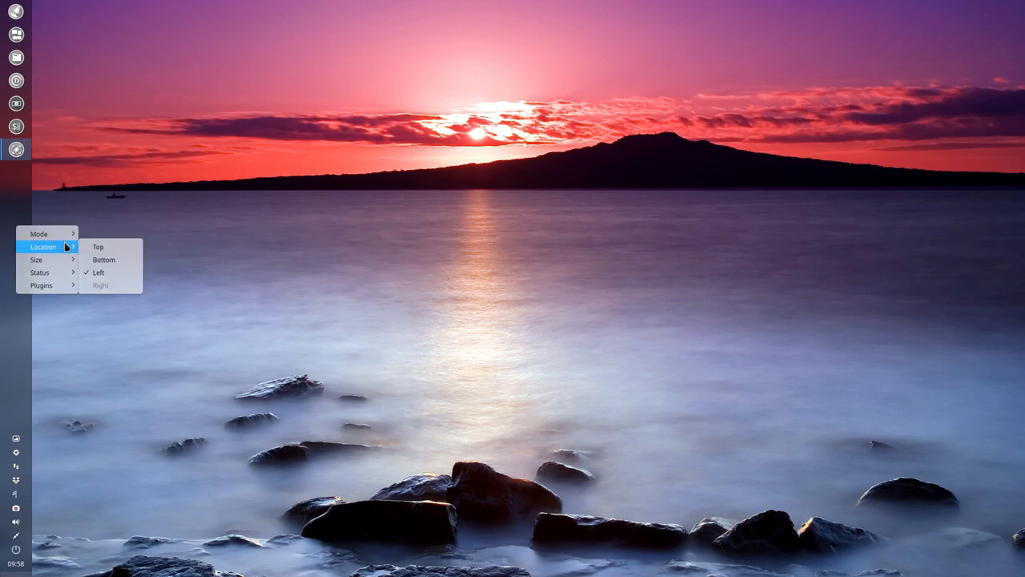
{"action": "mouse_move", "coordinate": [109, 285]}
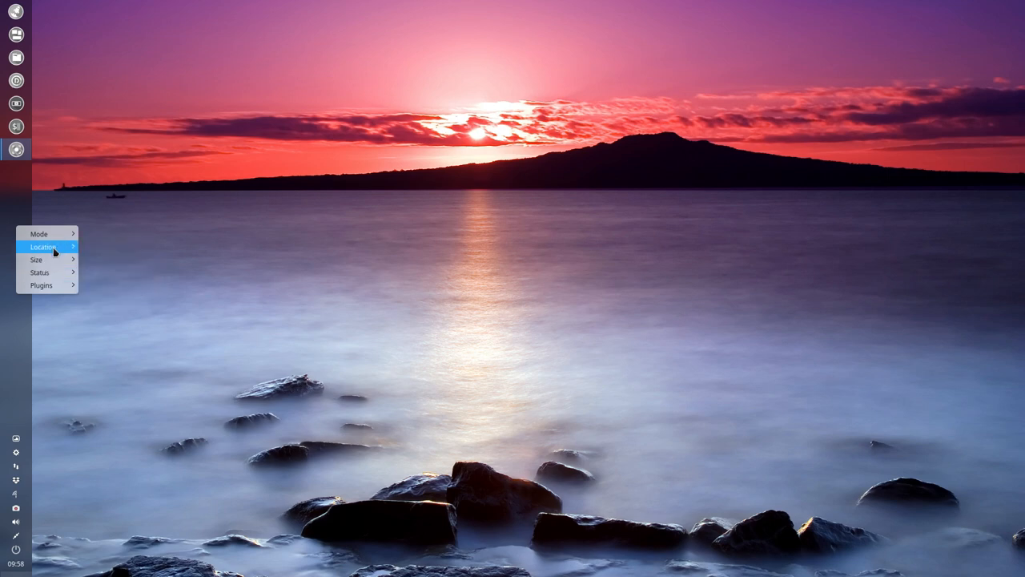
- Move the efficient-mode dock back to the bottom edge via Location > Bottom
{"action": "left_click", "coordinate": [109, 257]}
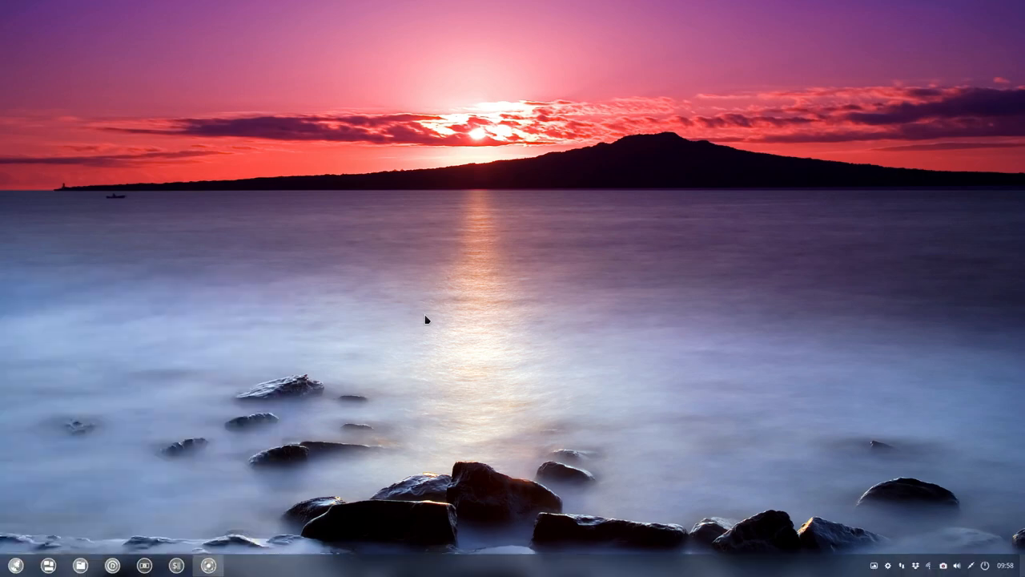
{"action": "left_click", "coordinate": [19, 567]}
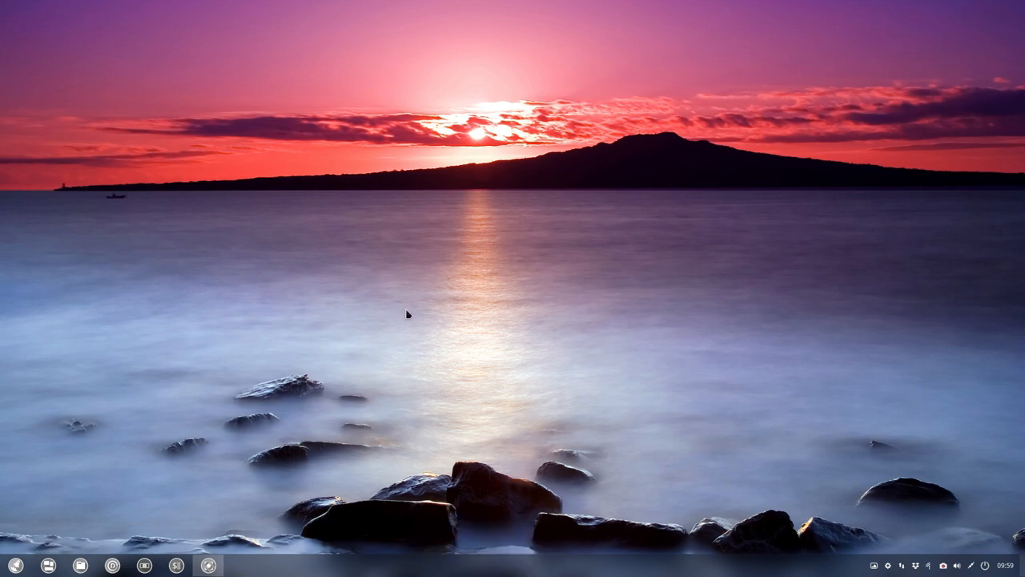
{"action": "mouse_move", "coordinate": [403, 321]}
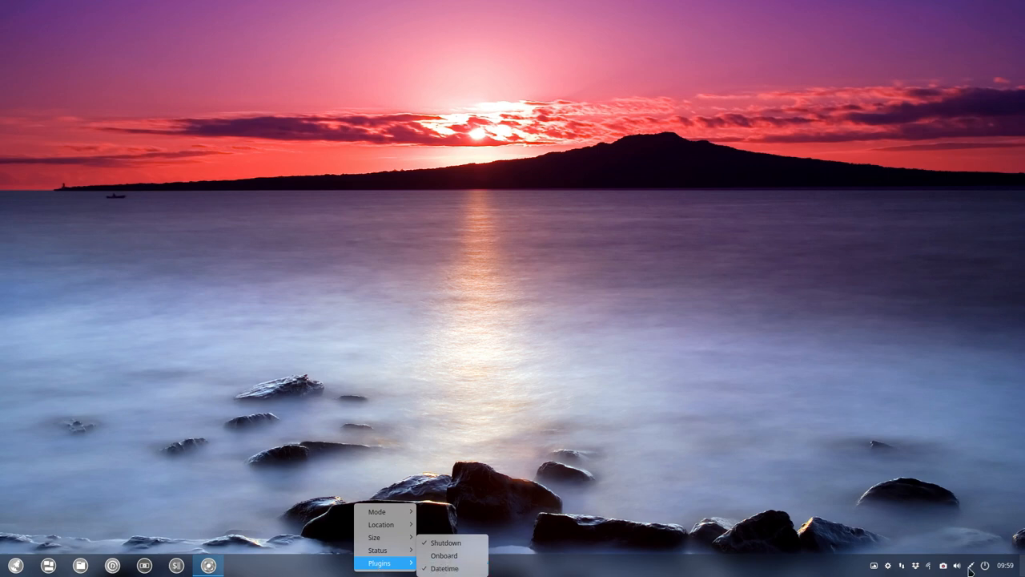
{"action": "mouse_move", "coordinate": [392, 567]}
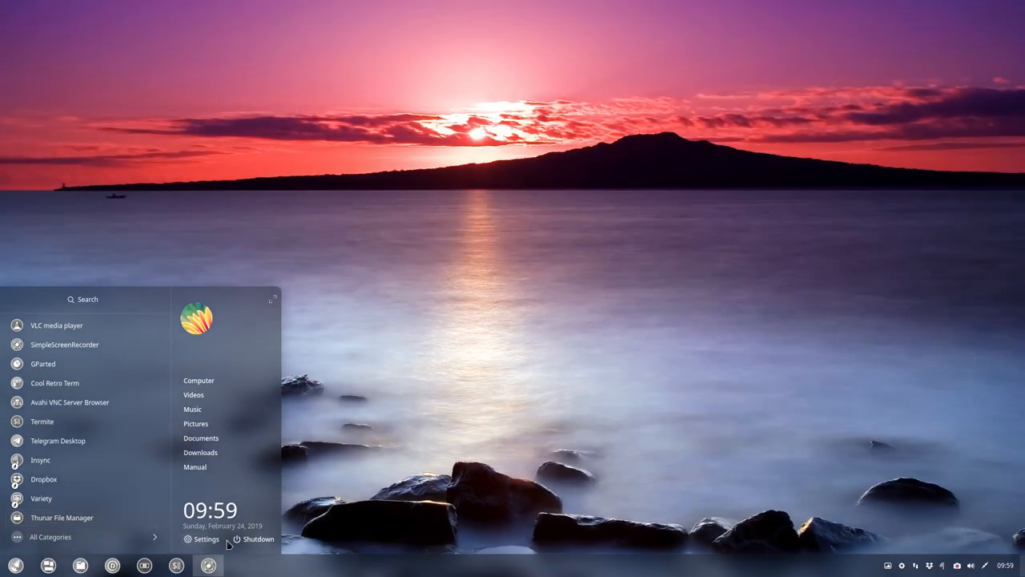
{"action": "mouse_move", "coordinate": [650, 541]}
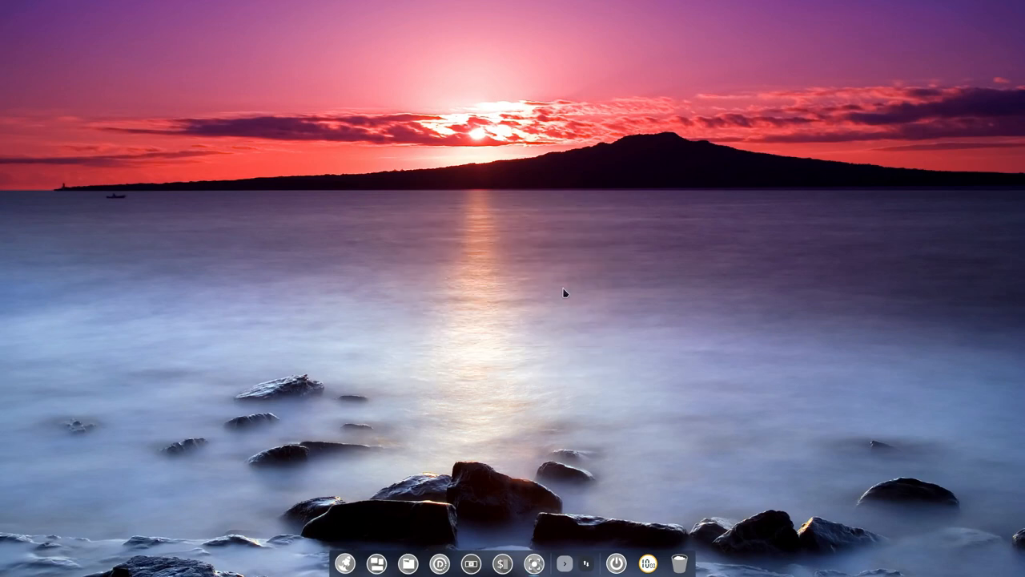
{"action": "mouse_move", "coordinate": [517, 346]}
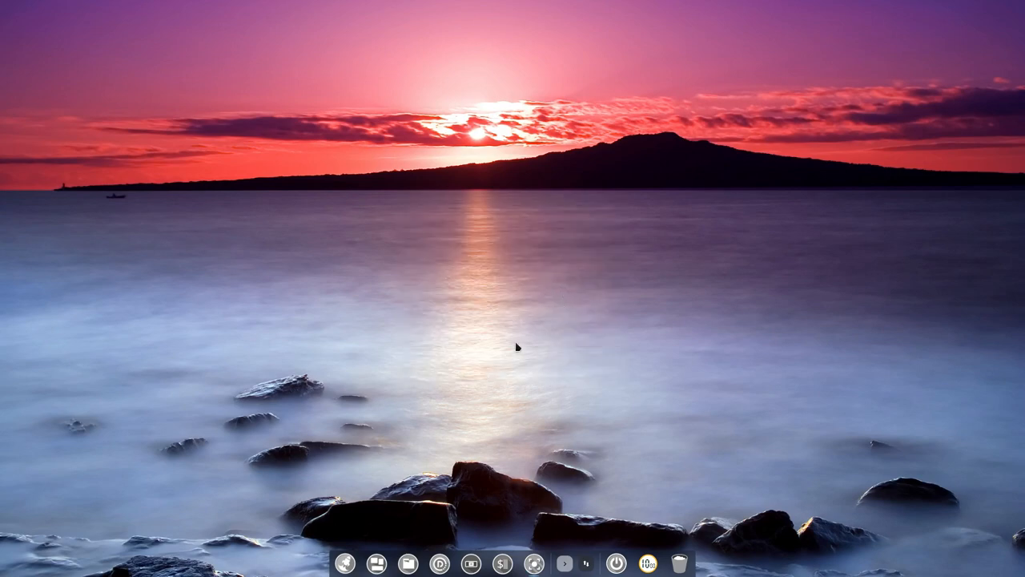
{"action": "mouse_move", "coordinate": [557, 362]}
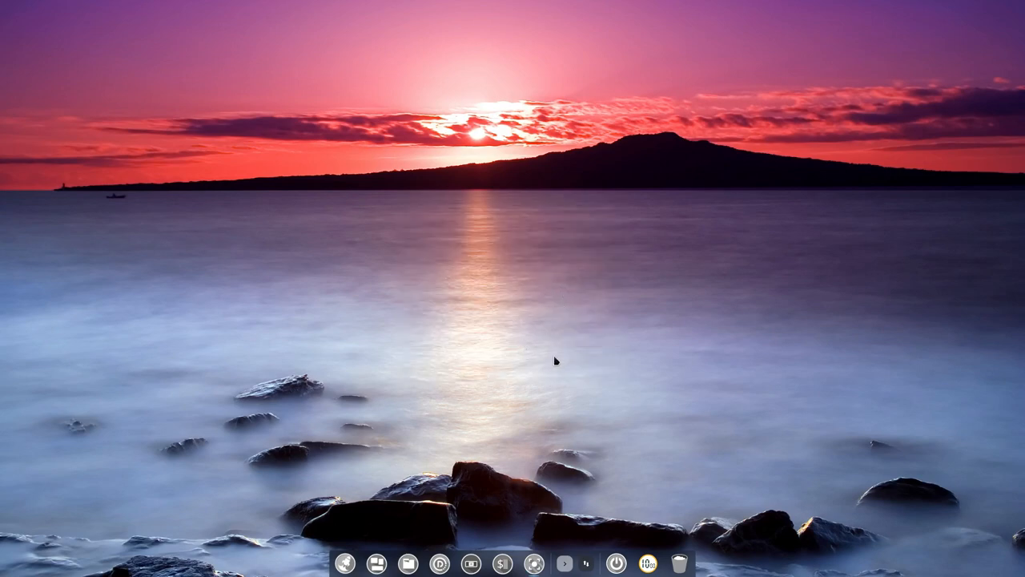
{"action": "mouse_move", "coordinate": [590, 561]}
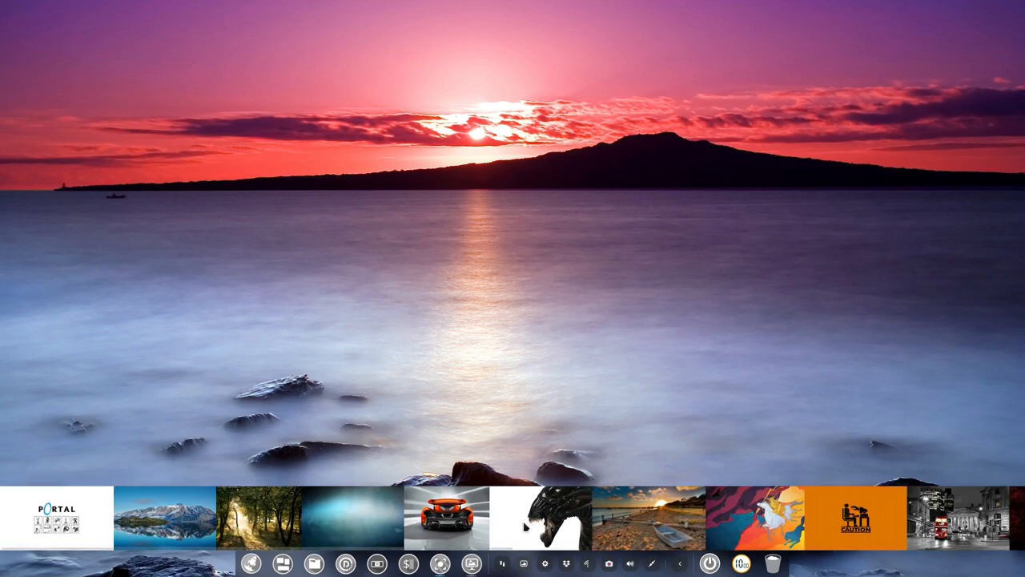
- Preview the alien creature and orange CAUTION wallpapers in the wallpaper selector strip
{"action": "left_click", "coordinate": [541, 519]}
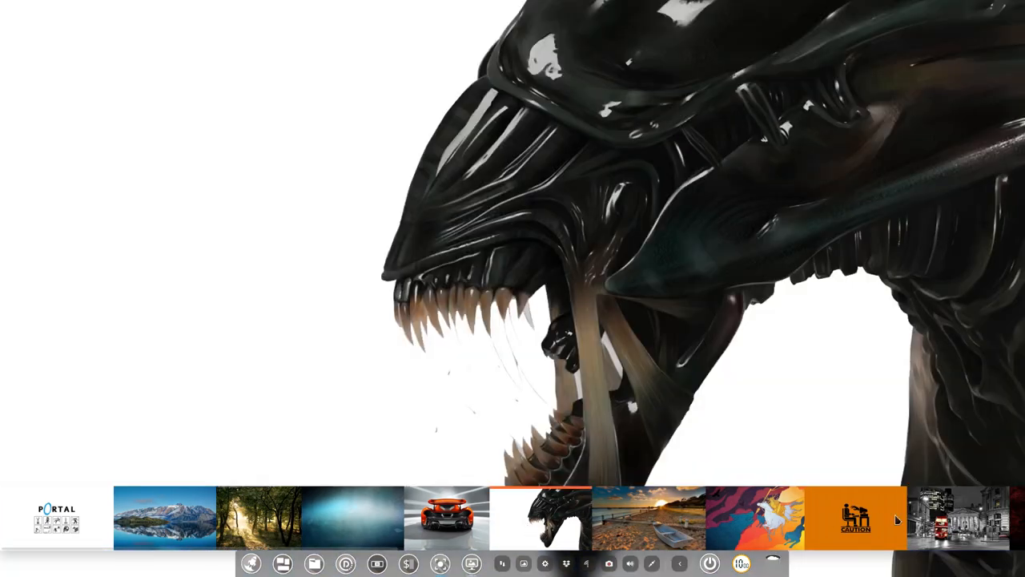
{"action": "left_click", "coordinate": [855, 517]}
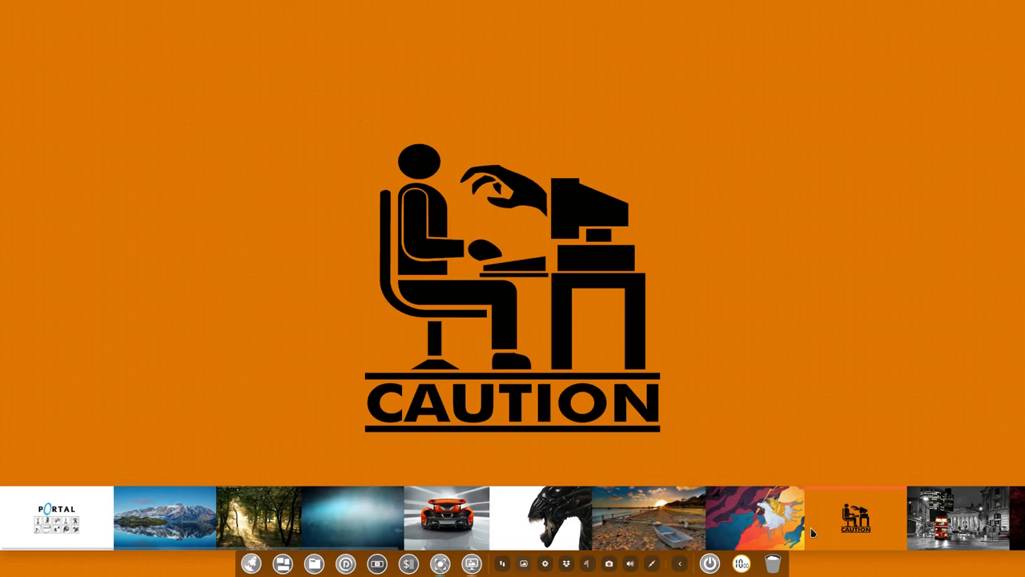
{"action": "mouse_move", "coordinate": [185, 519]}
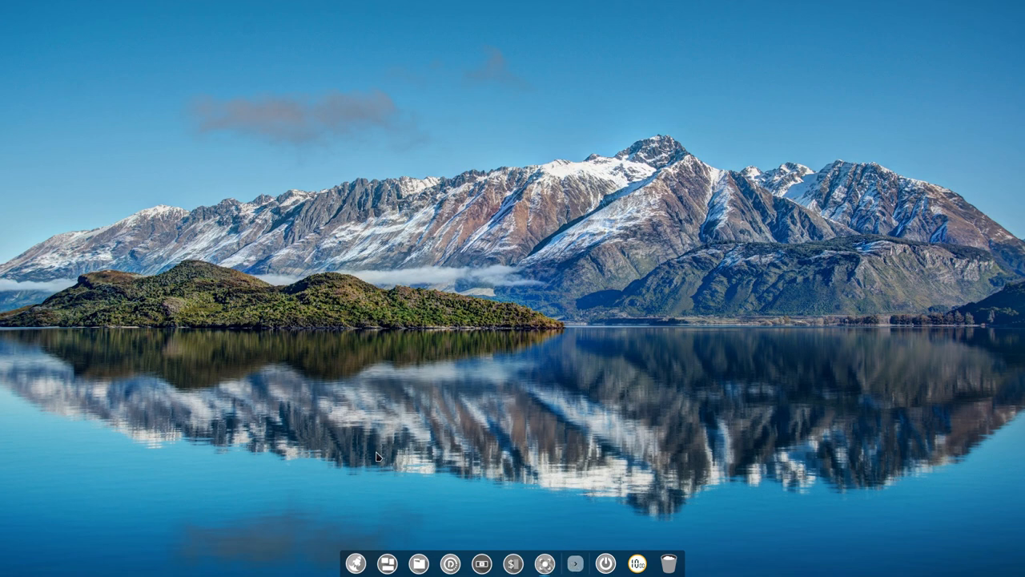
- Show the Control Center side panel with Accounts, Display, Network and Sound settings
{"action": "left_click", "coordinate": [484, 561]}
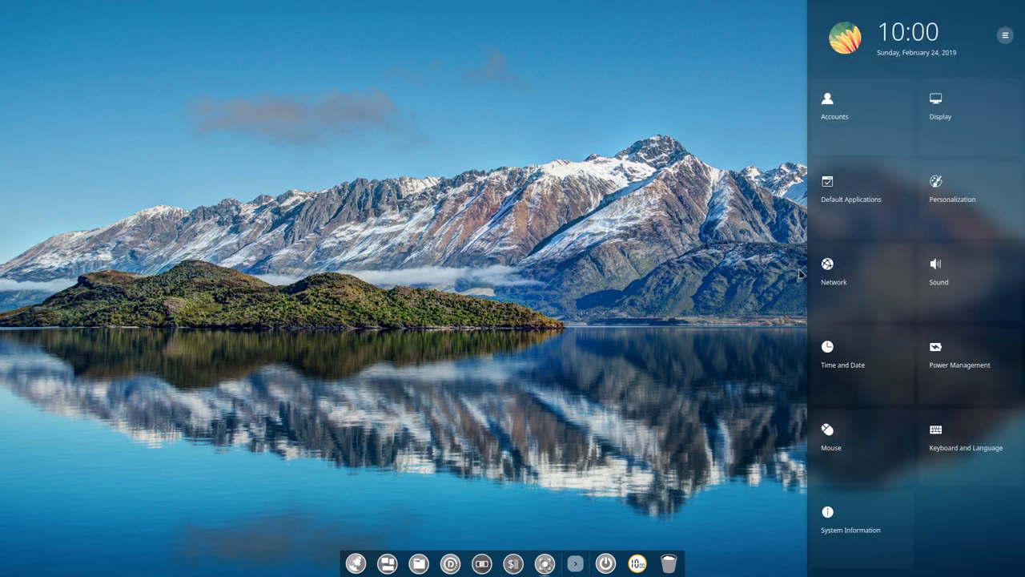
{"action": "mouse_move", "coordinate": [615, 351]}
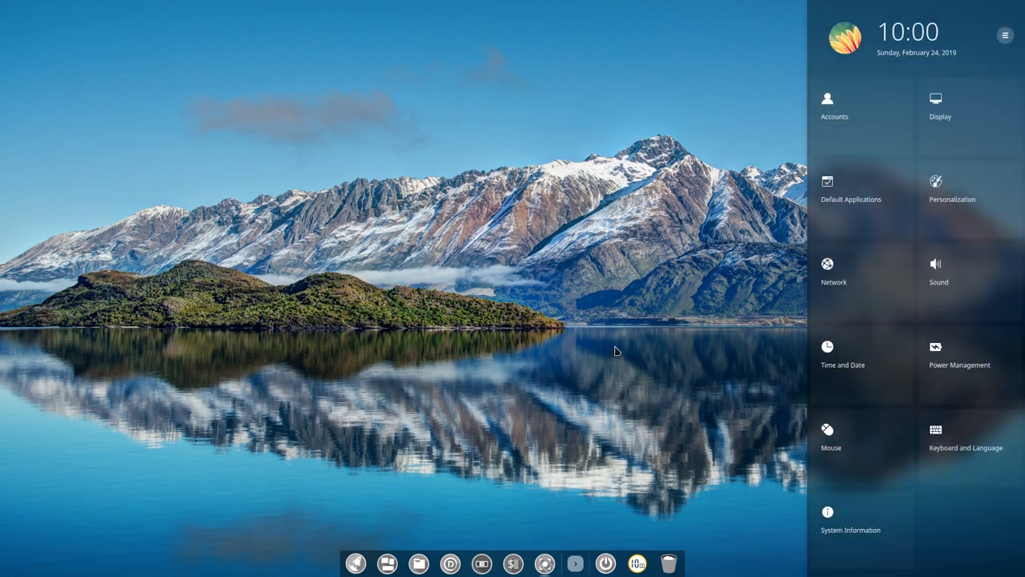